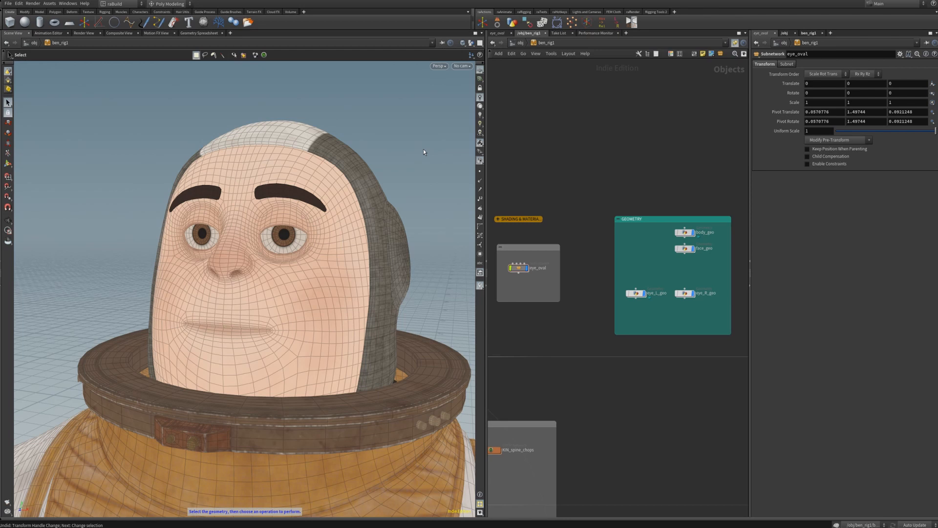
pyautogui.moveTo(530, 291)
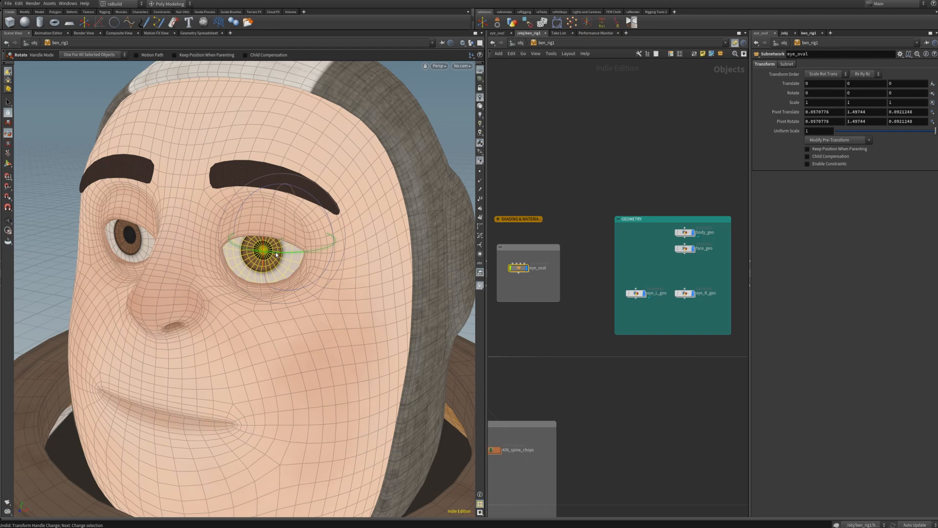
# Step: Rotate the oval eye until it clips the eyelid, showing the fit problem
pyautogui.moveTo(275, 242); pyautogui.dragTo(314, 246)
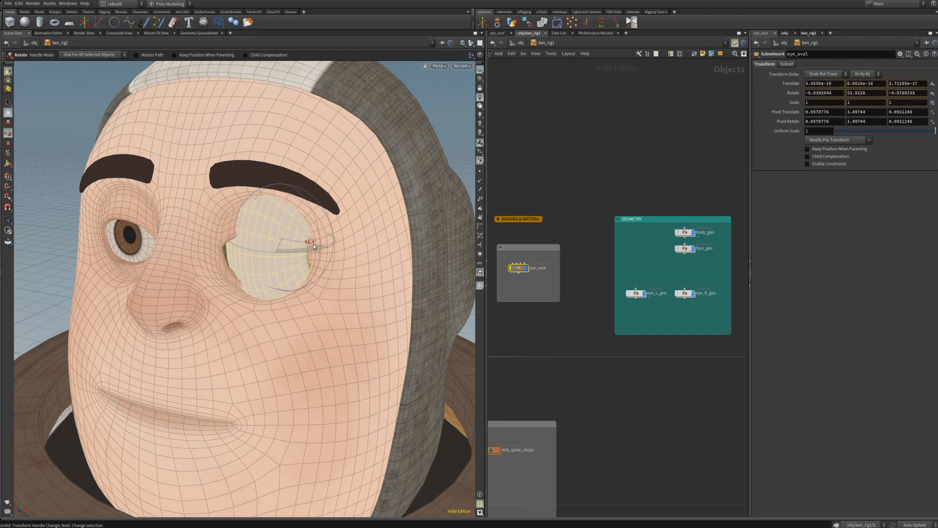
pyautogui.moveTo(311, 243); pyautogui.dragTo(266, 257)
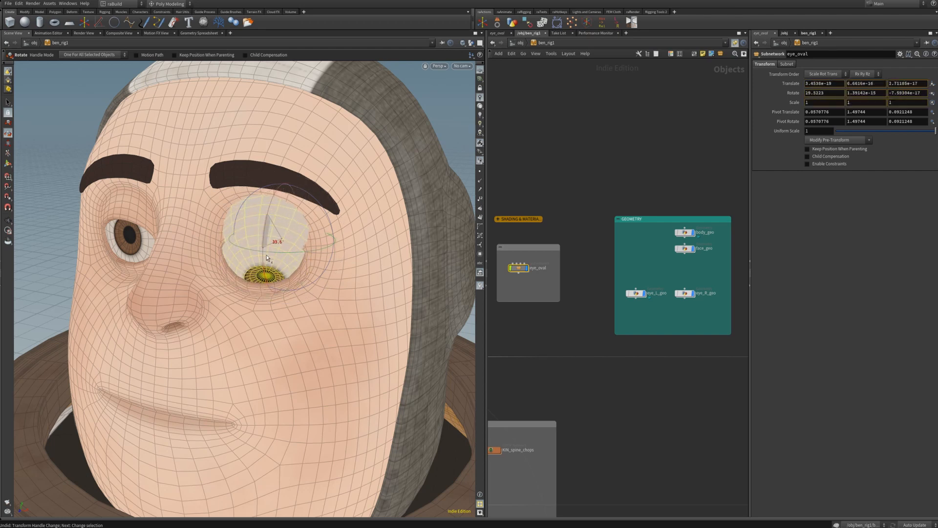
pyautogui.moveTo(269, 258); pyautogui.dragTo(270, 220)
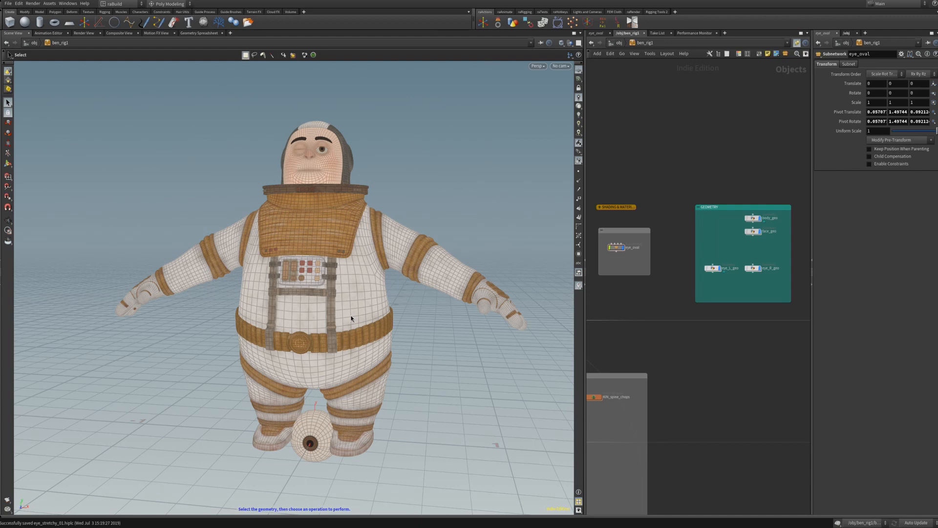
pyautogui.moveTo(484, 325)
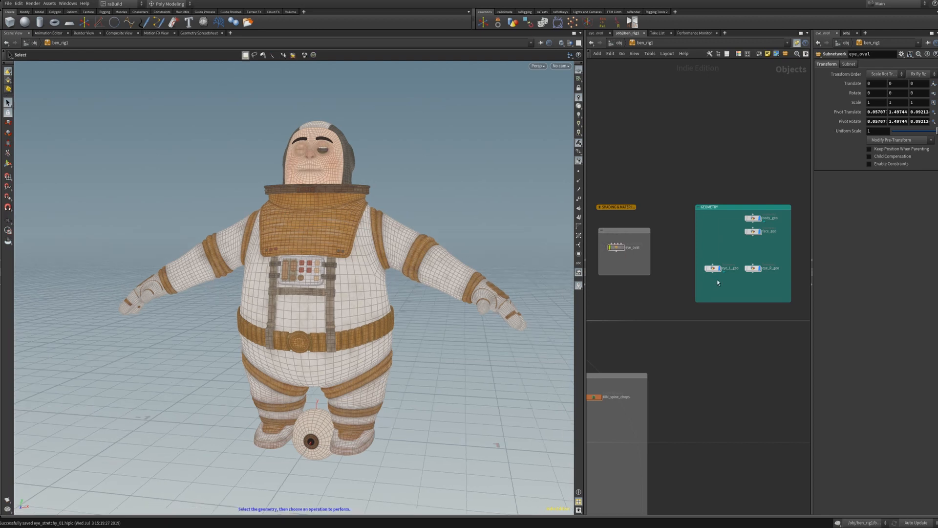
pyautogui.moveTo(714, 267)
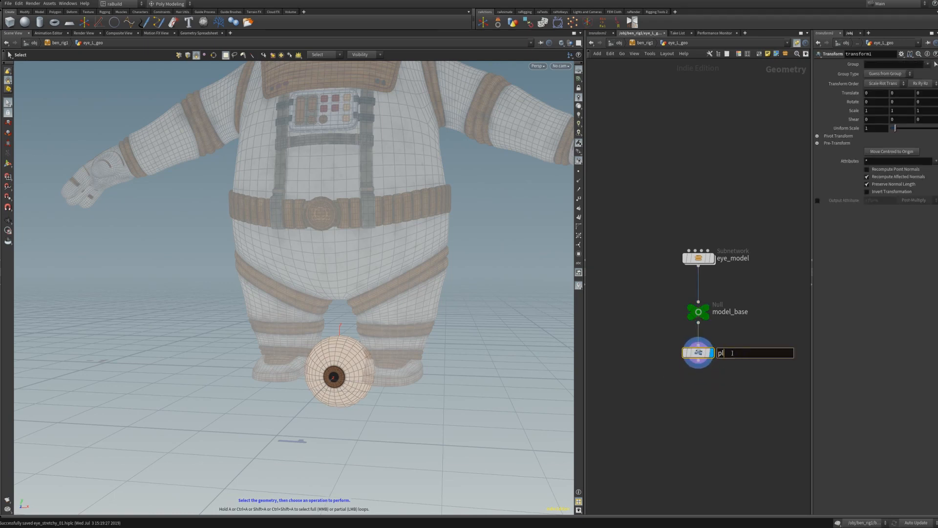
# Step: Name the transform place_and_rotate and push the 0.27-scaled eyeball into its socket
pyautogui.write('place_and_rotate')
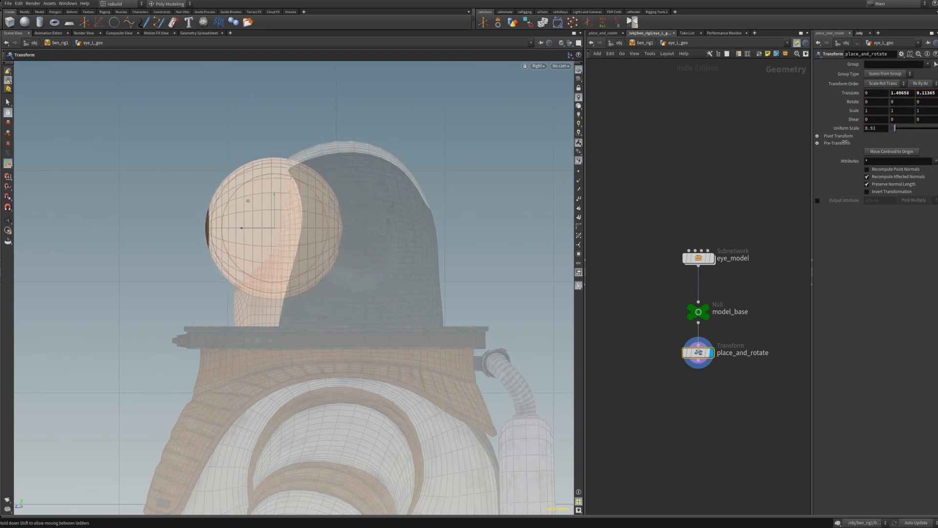
pyautogui.moveTo(895, 128); pyautogui.dragTo(890, 128)
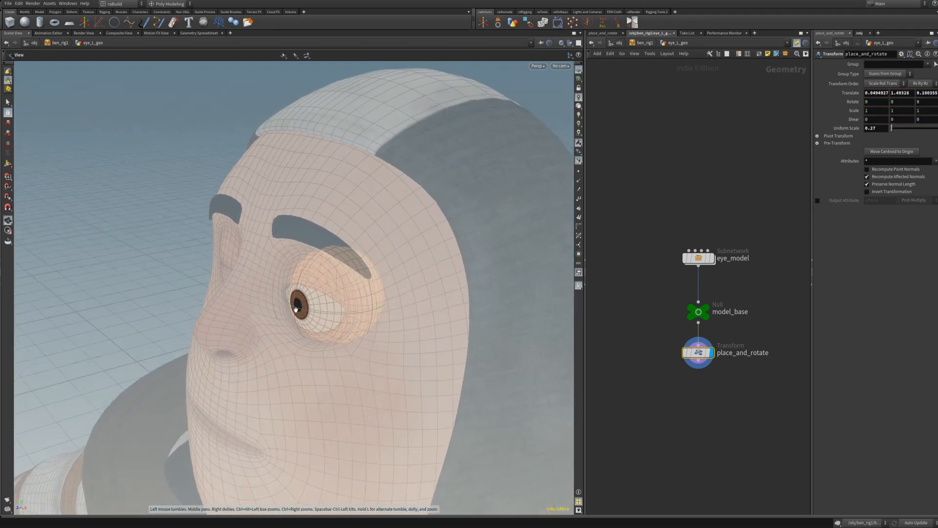
pyautogui.click(297, 307)
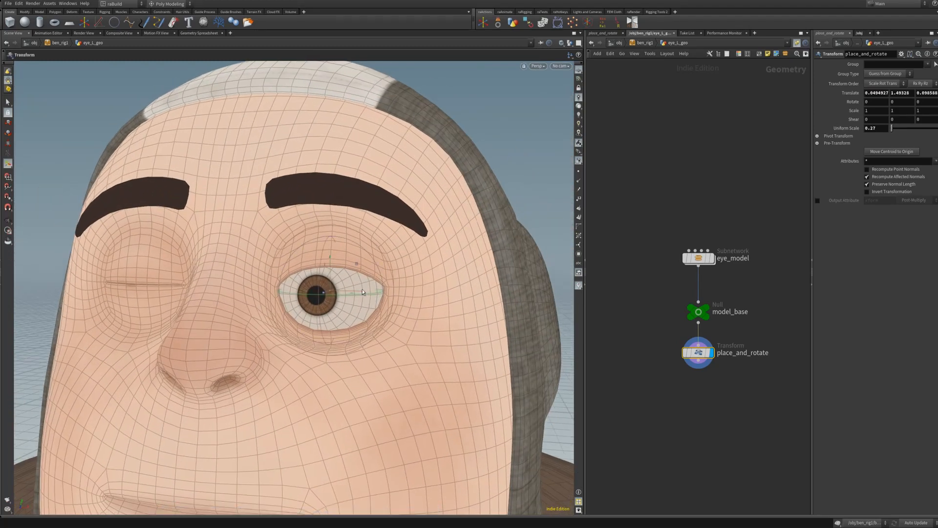
pyautogui.moveTo(320, 293); pyautogui.dragTo(333, 290)
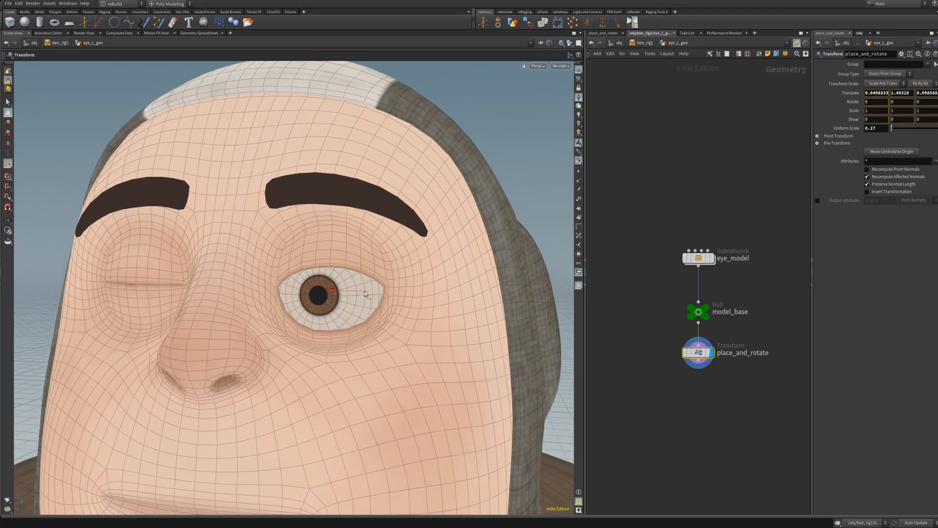
pyautogui.moveTo(359, 293); pyautogui.dragTo(405, 304)
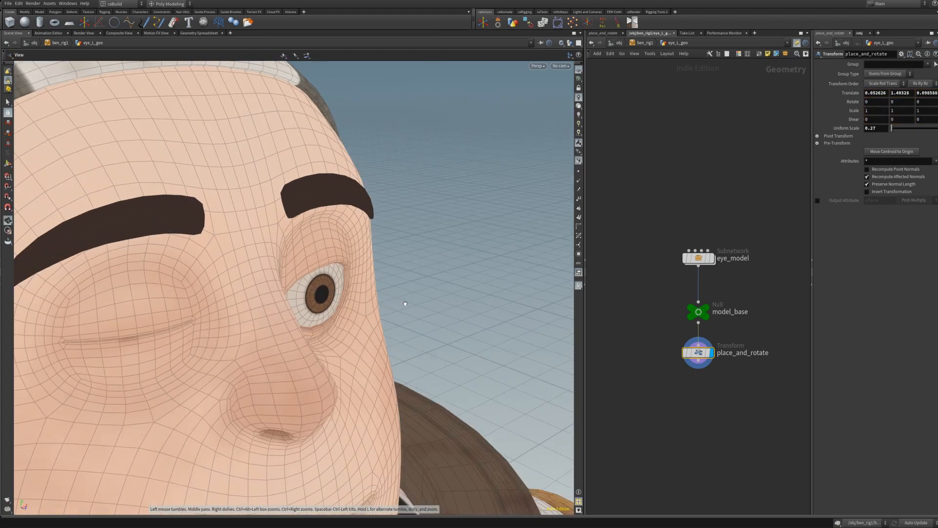
pyautogui.moveTo(405, 303); pyautogui.dragTo(353, 298)
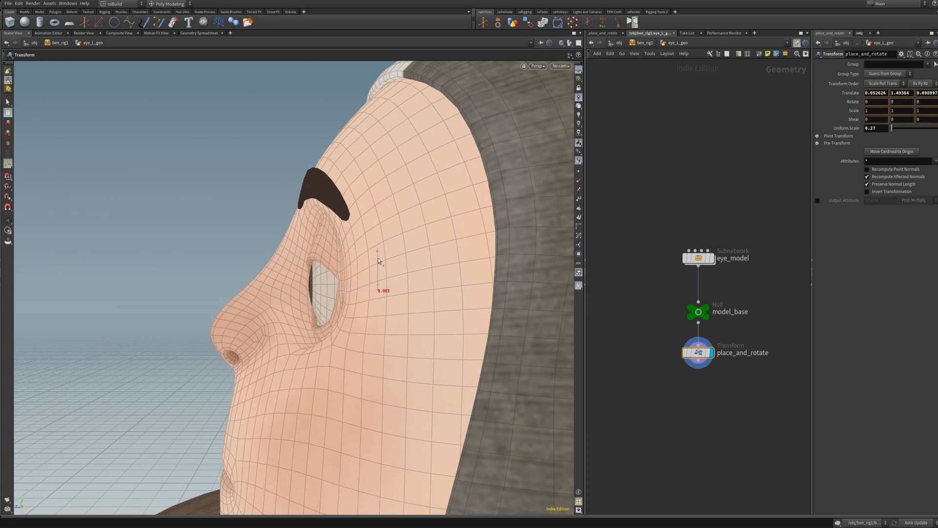
pyautogui.moveTo(376, 260); pyautogui.dragTo(443, 290)
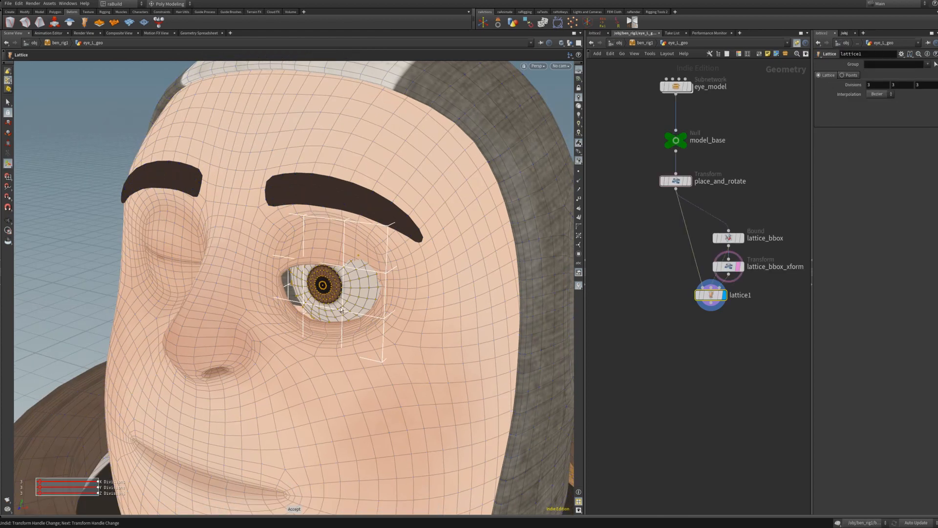
# Step: Drop the lattice divisions to 1 and select the lattice box transform node
pyautogui.moveTo(711, 294); pyautogui.dragTo(682, 320)
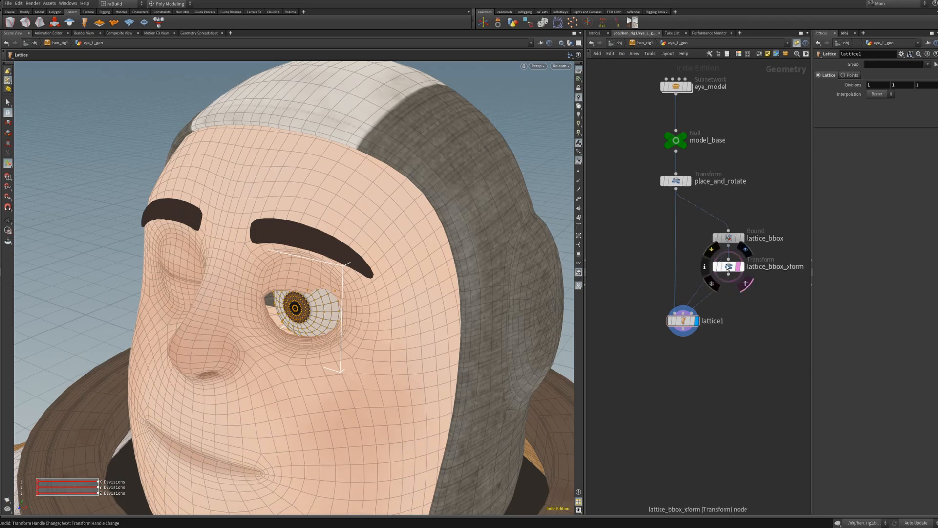
pyautogui.click(728, 266)
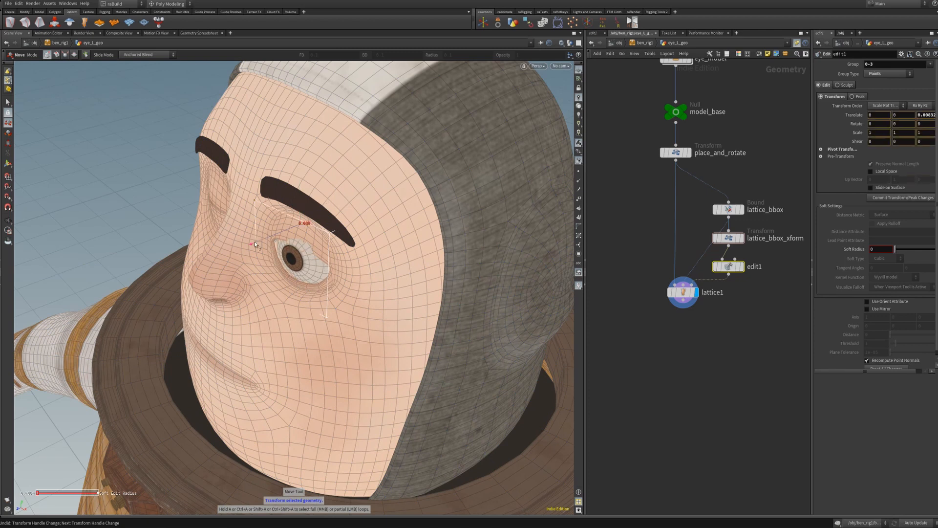
# Step: Move the lattice points to flatten the eyeball into an oval fitting the socket
pyautogui.moveTo(256, 244); pyautogui.dragTo(251, 242)
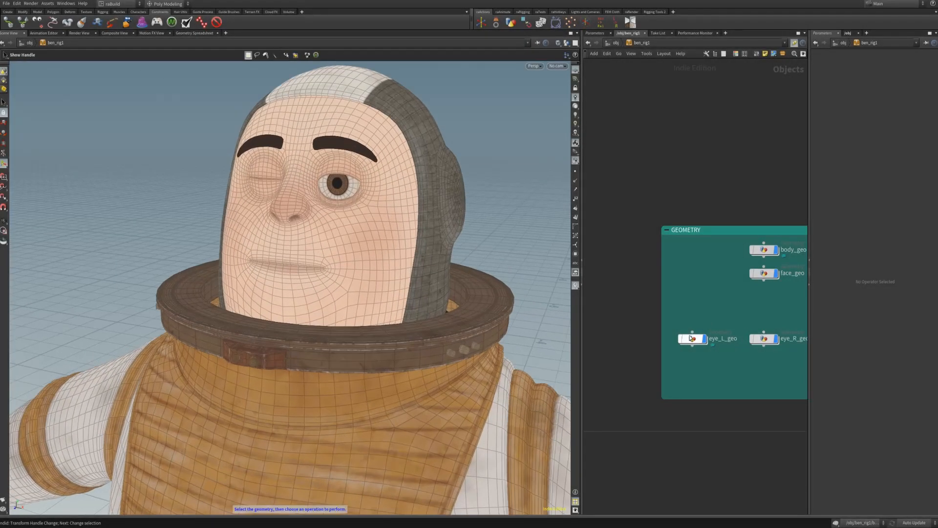
# Step: Inside eye_L_geo, set place_and_rotate's Rotate Y to 43 and display only the eyeball
pyautogui.doubleClick(694, 338)
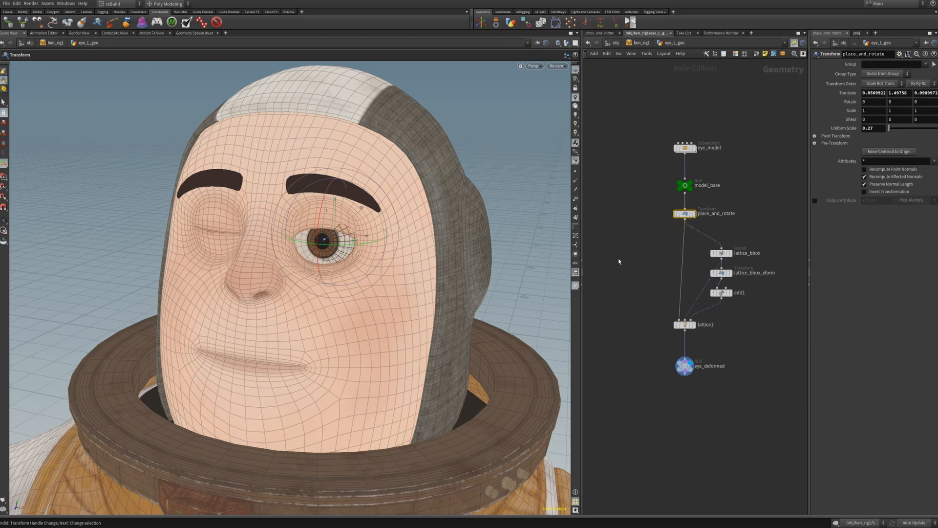
pyautogui.moveTo(640, 210)
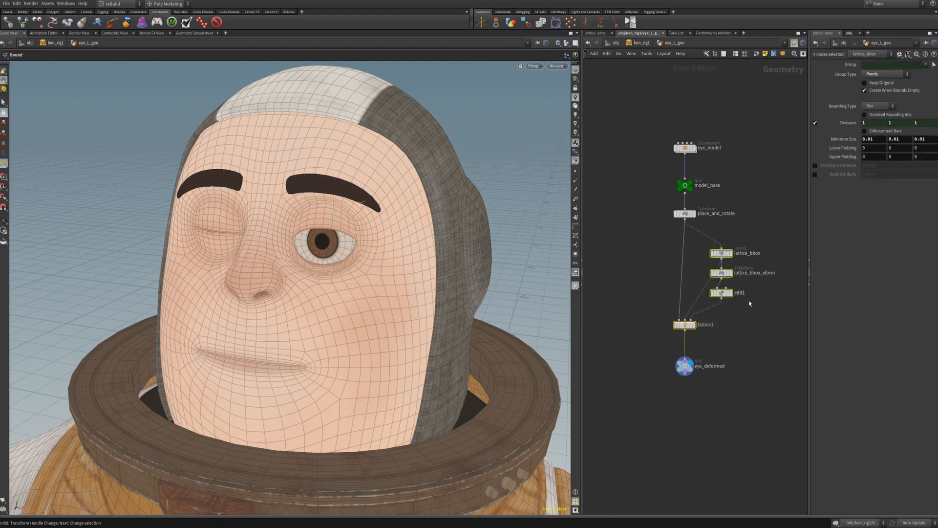
pyautogui.click(686, 213)
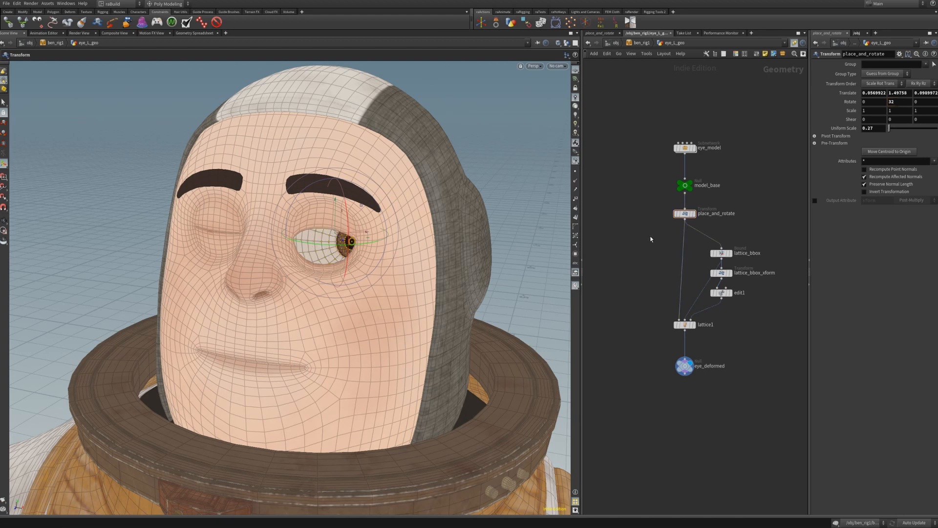
pyautogui.click(685, 213)
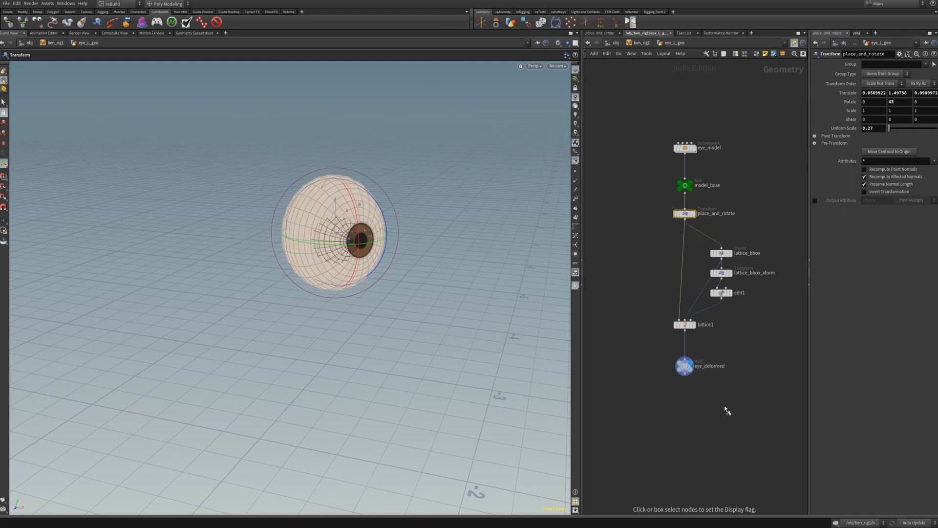
pyautogui.click(684, 213)
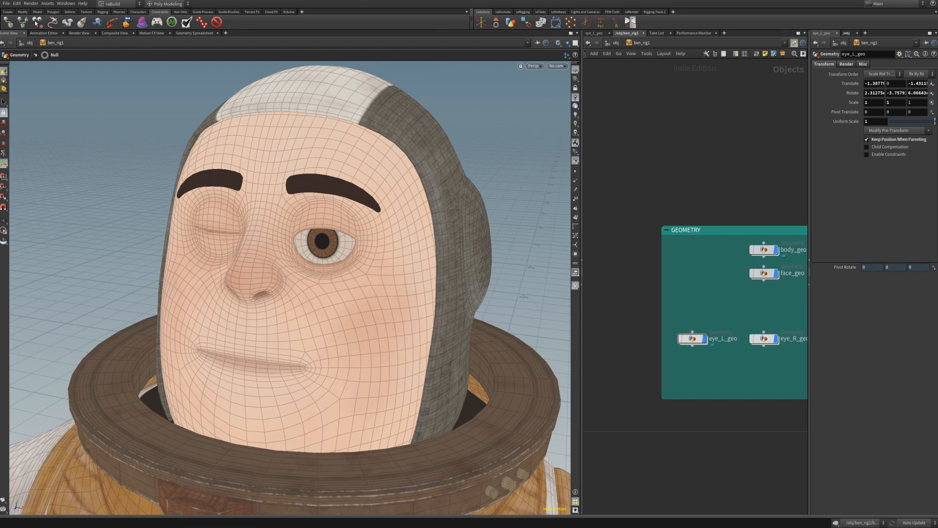
pyautogui.moveTo(270, 232)
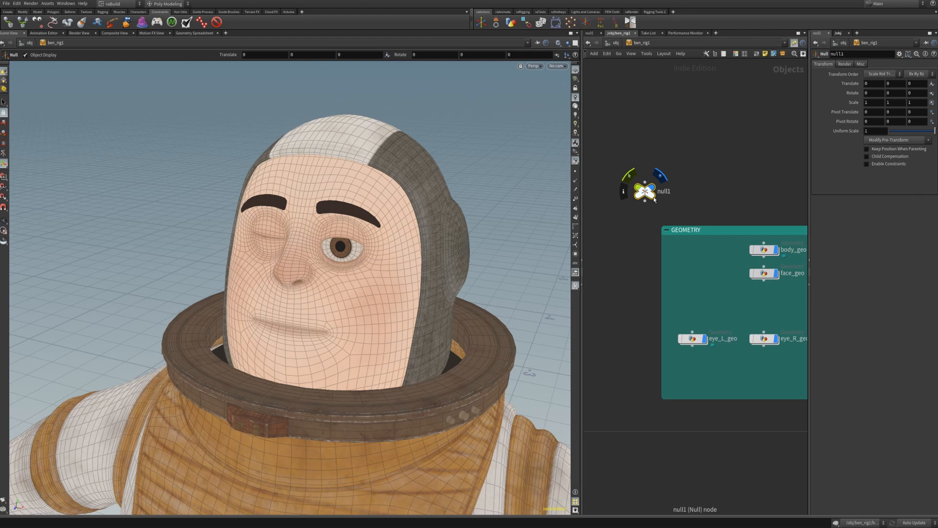
# Step: Rename the null eye_rotate, paste the eye's translate values, and set display scale .005
pyautogui.doubleClick(662, 191)
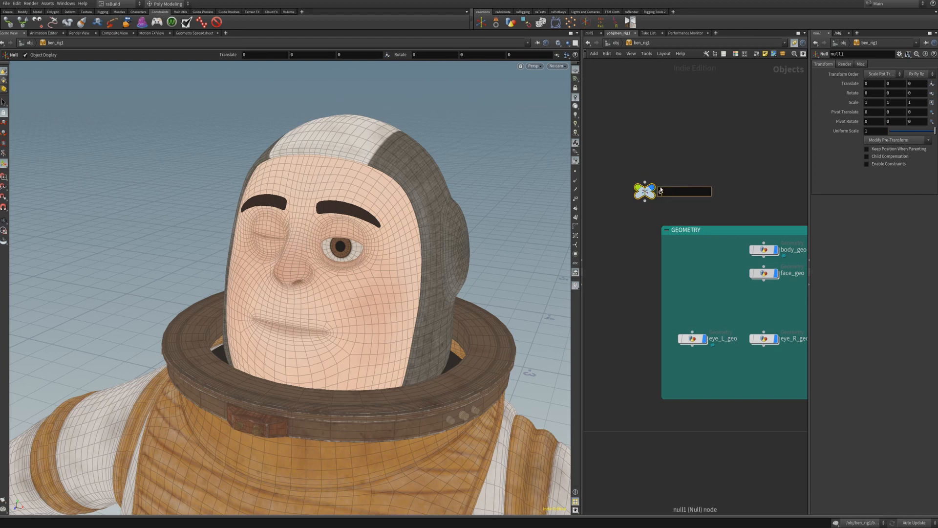
pyautogui.write('eye_rotate')
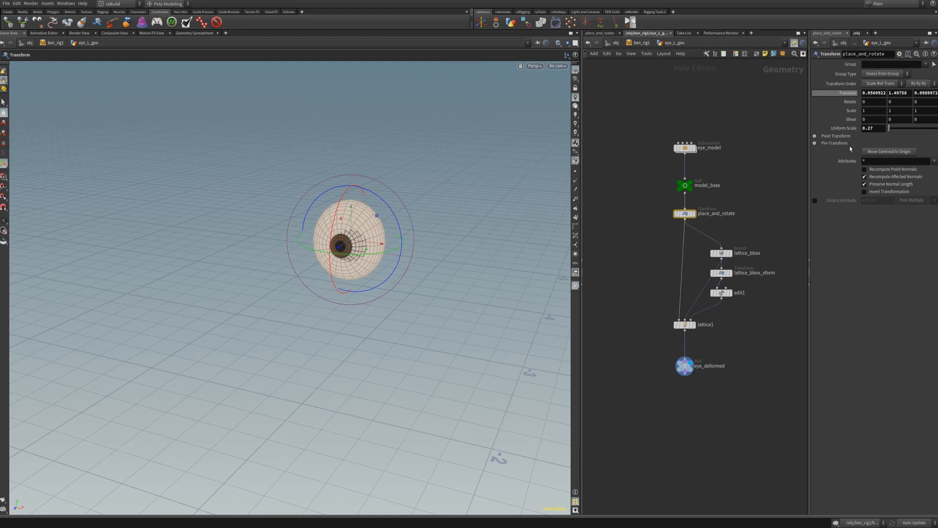
pyautogui.press('u')
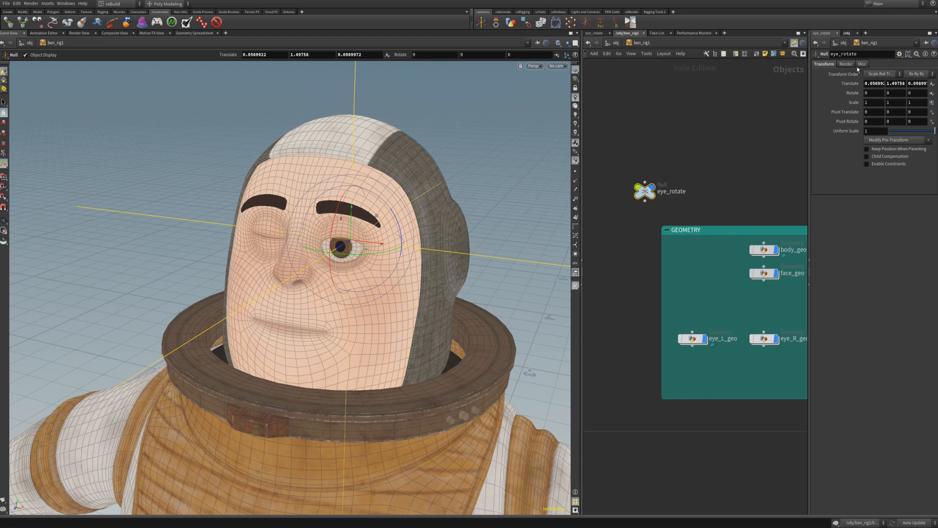
pyautogui.click(846, 64)
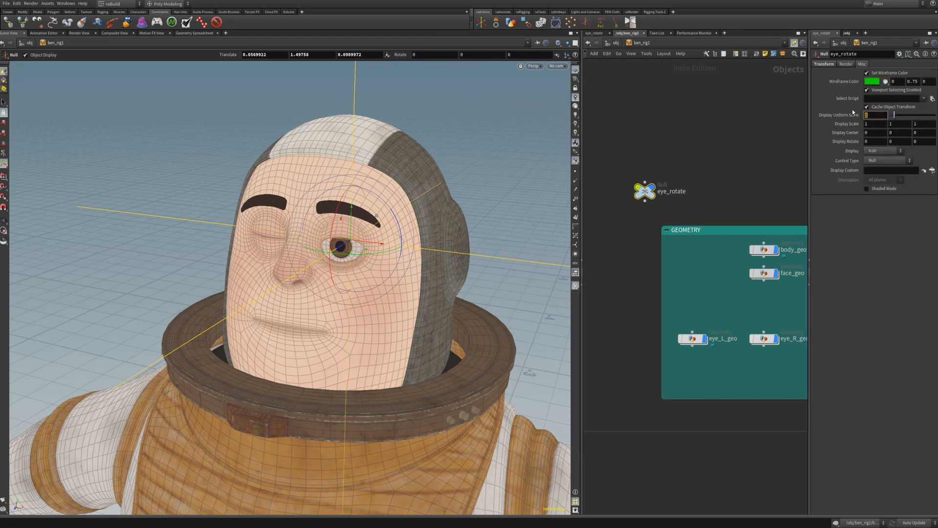
pyautogui.write('.005')
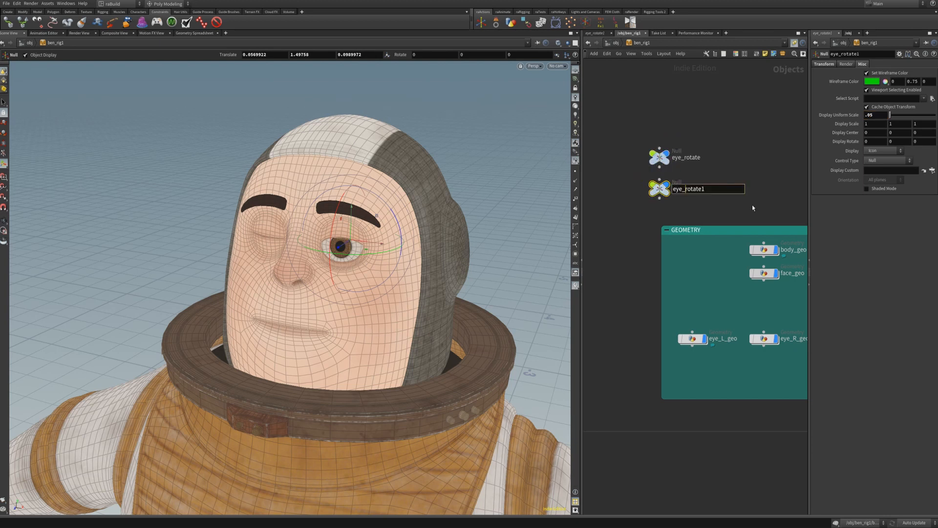
# Step: Rename the duplicate null eye_lookat, set its control type to Box, then select eye_rotate
pyautogui.doubleClick(706, 189)
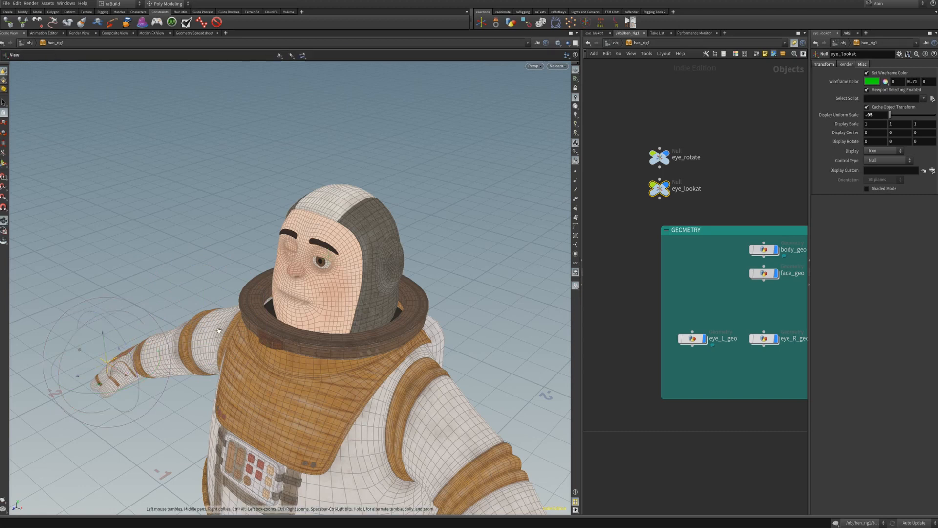
pyautogui.click(659, 157)
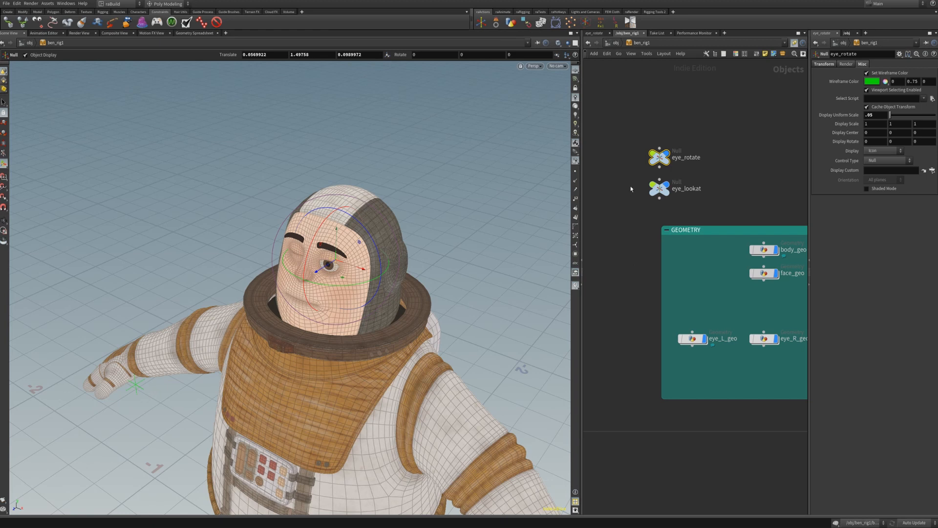
pyautogui.click(658, 188)
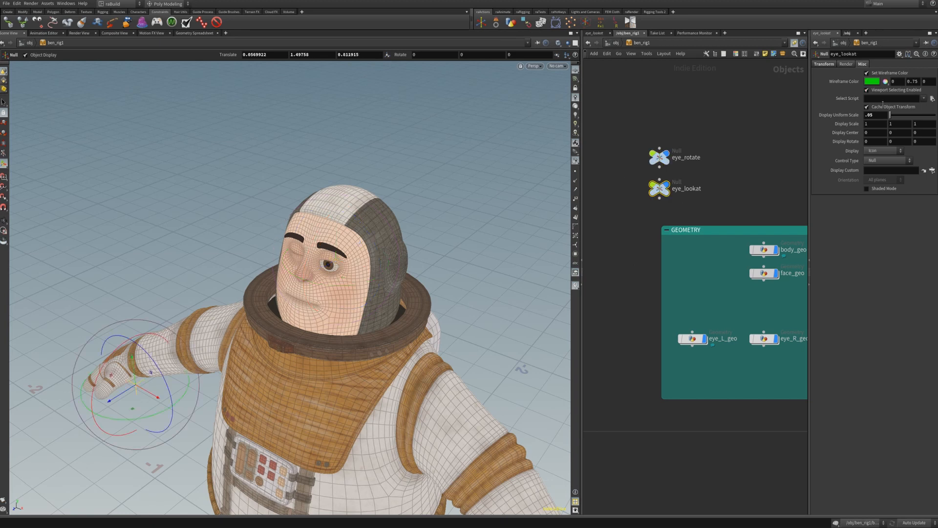
pyautogui.click(888, 160)
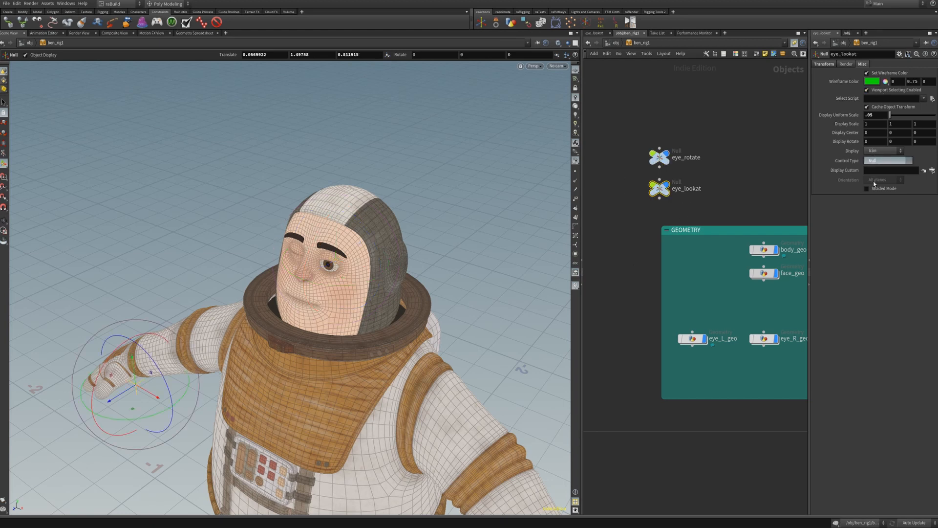
pyautogui.click(888, 160)
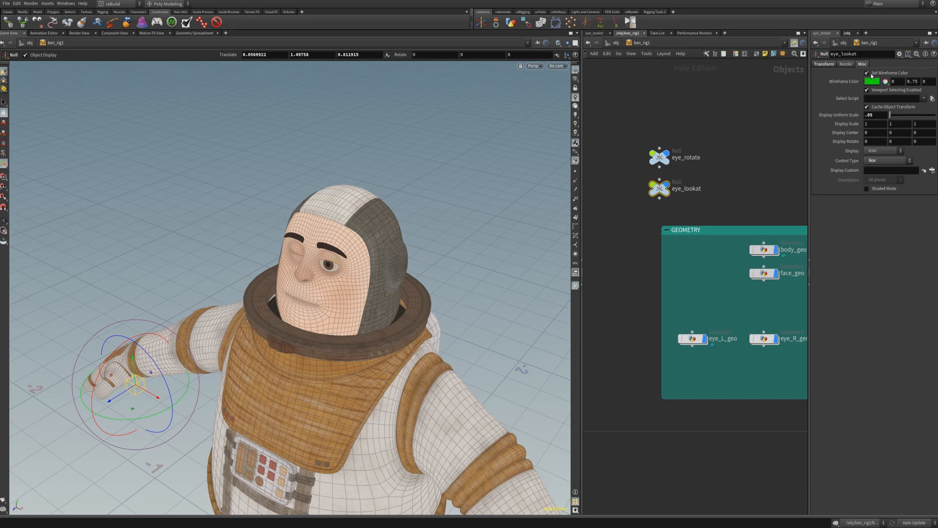
pyautogui.click(875, 80)
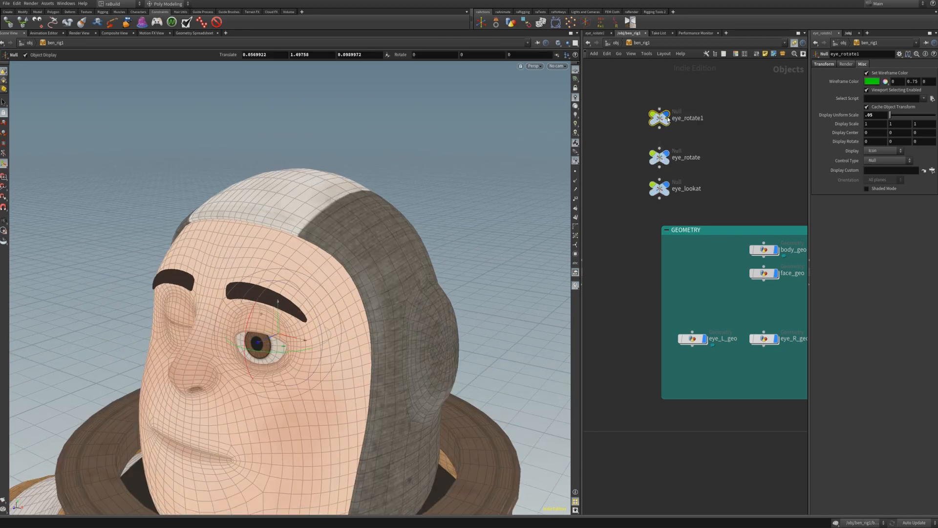
# Step: Rename the copied eye_rotate1 null to eye_lookat_up
pyautogui.doubleClick(687, 118)
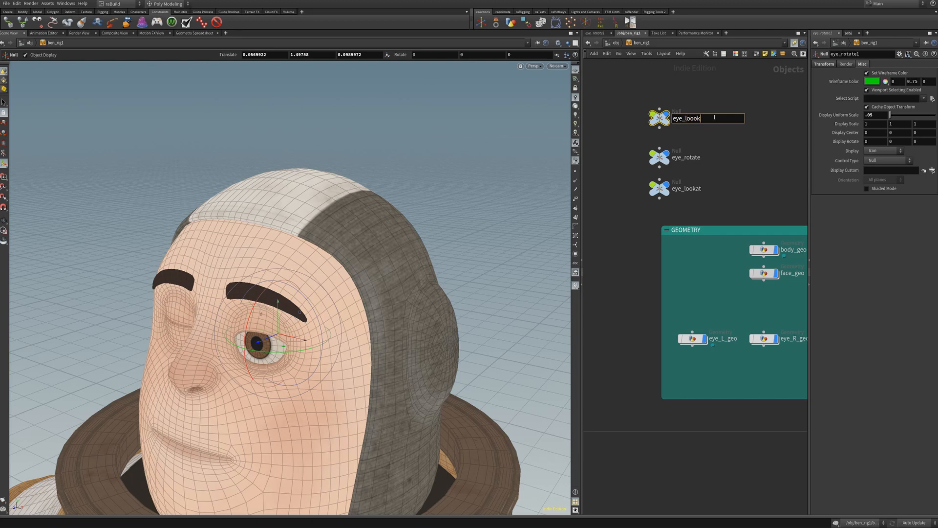
pyautogui.write('eye_lookat_up')
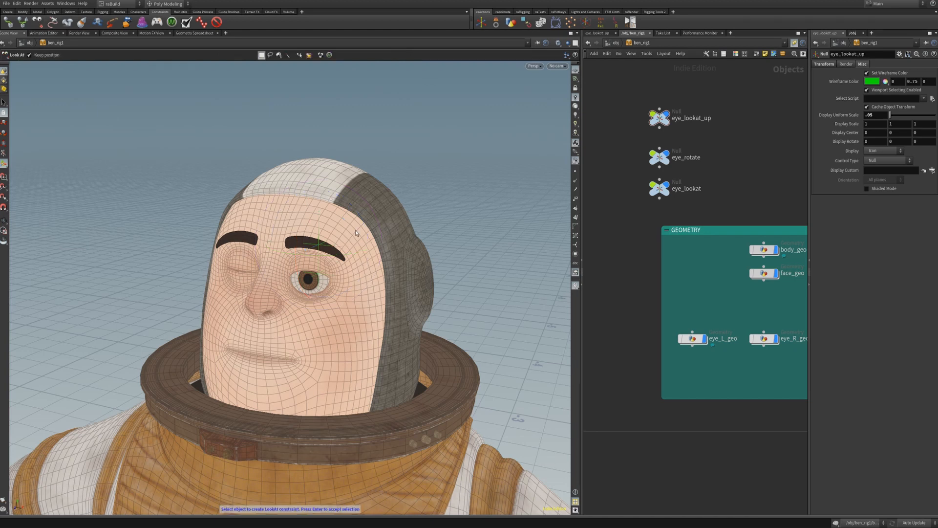
# Step: Constrain eye_rotate to look at the eye_lookat null and move the target box
pyautogui.click(658, 157)
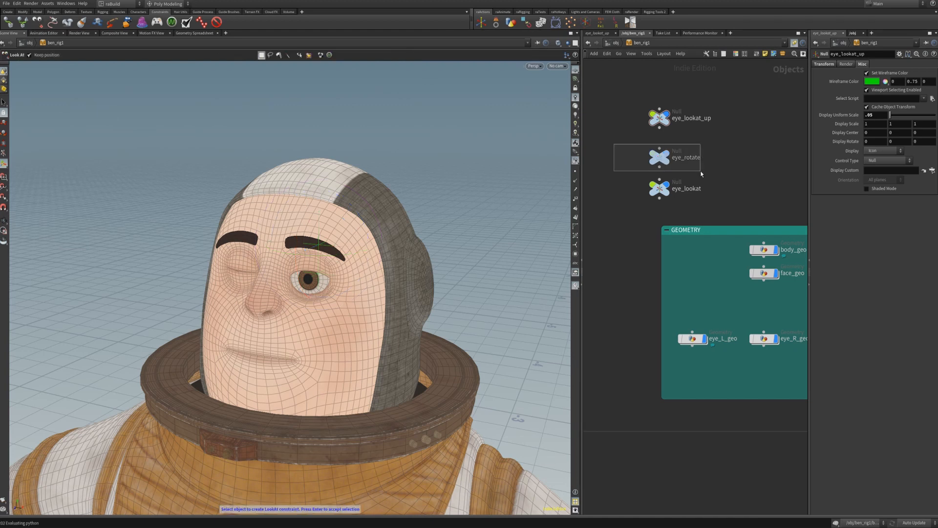
pyautogui.click(658, 156)
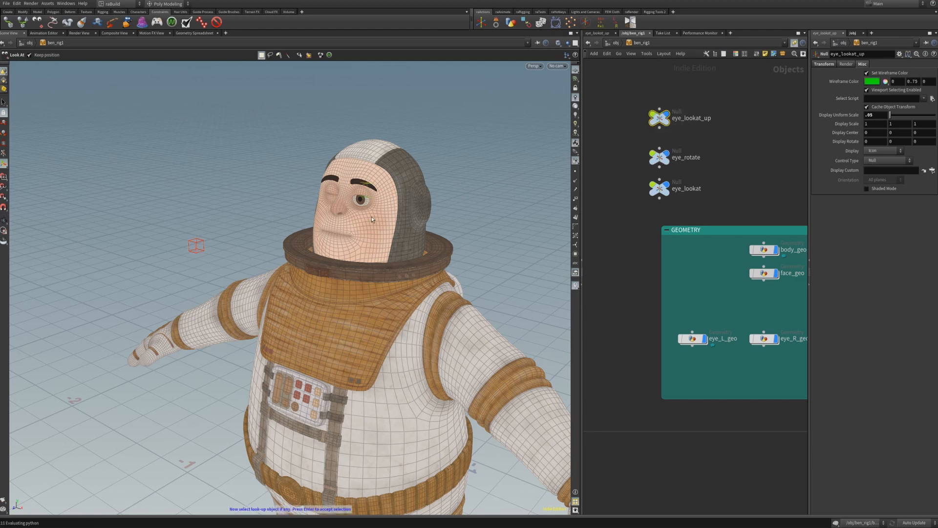
pyautogui.moveTo(363, 216)
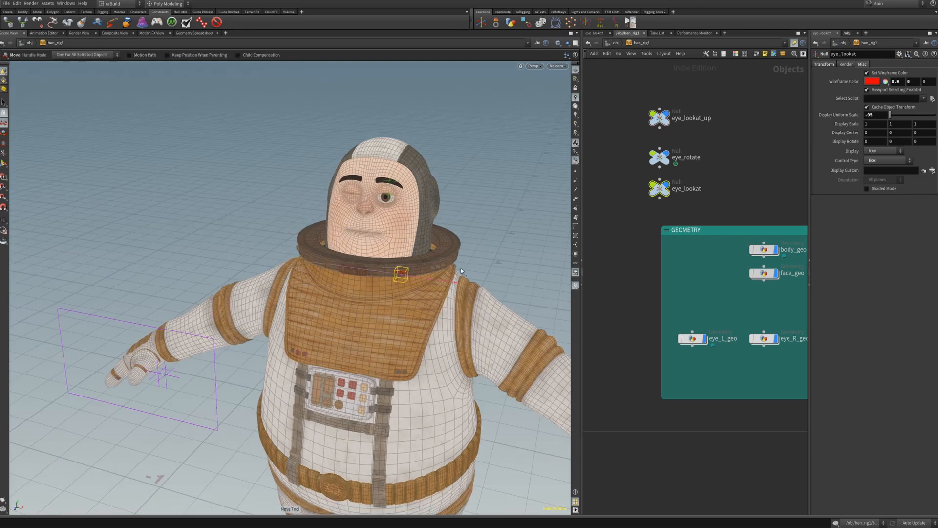
pyautogui.moveTo(400, 275); pyautogui.dragTo(512, 290)
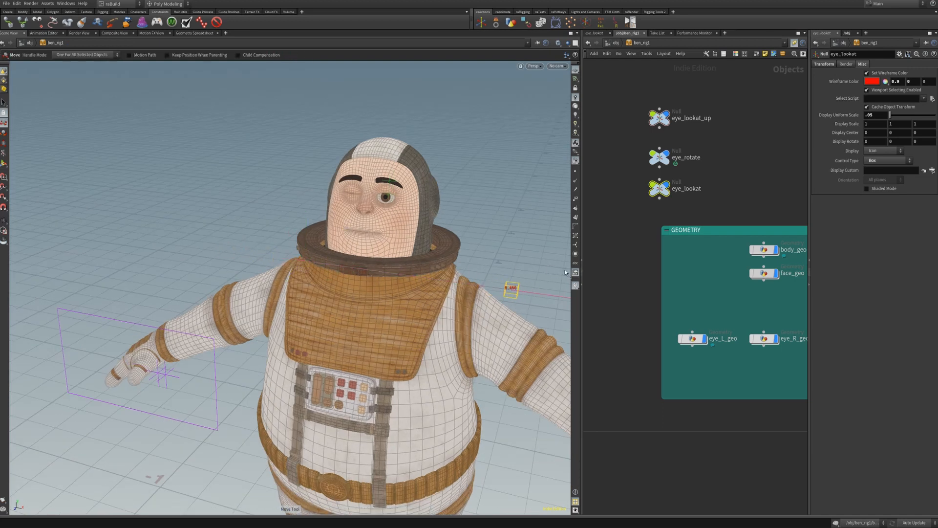
# Step: Rename eye_lookat to eye_lookat_target and reposition it in front of the eye
pyautogui.doubleClick(686, 189)
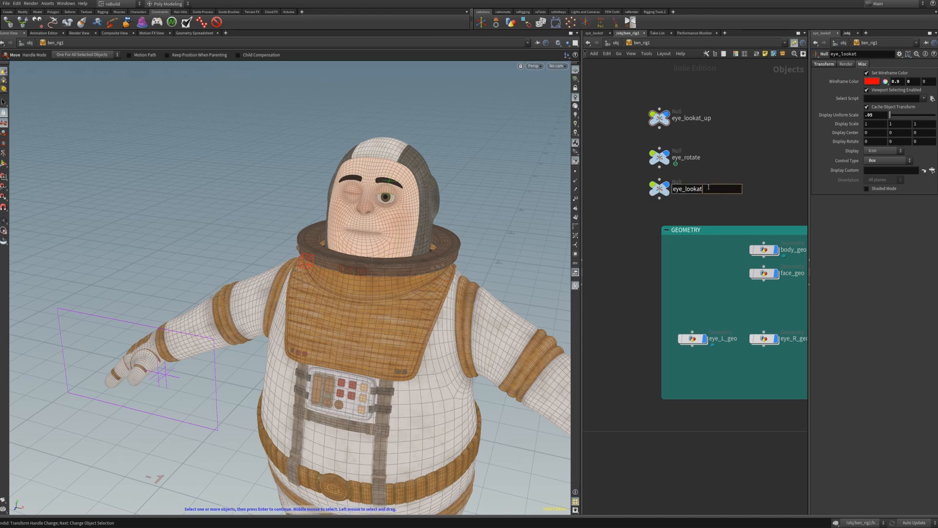
pyautogui.write('_')
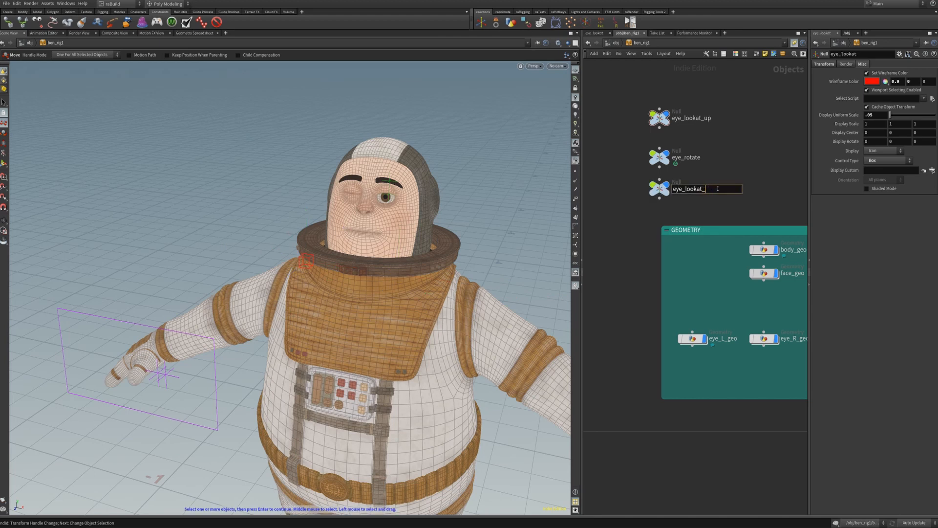
pyautogui.write('target')
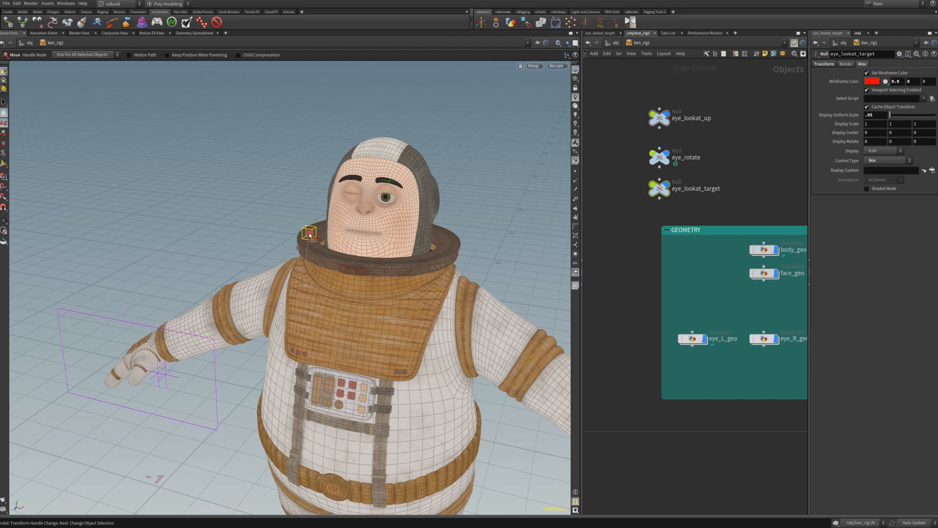
pyautogui.click(824, 64)
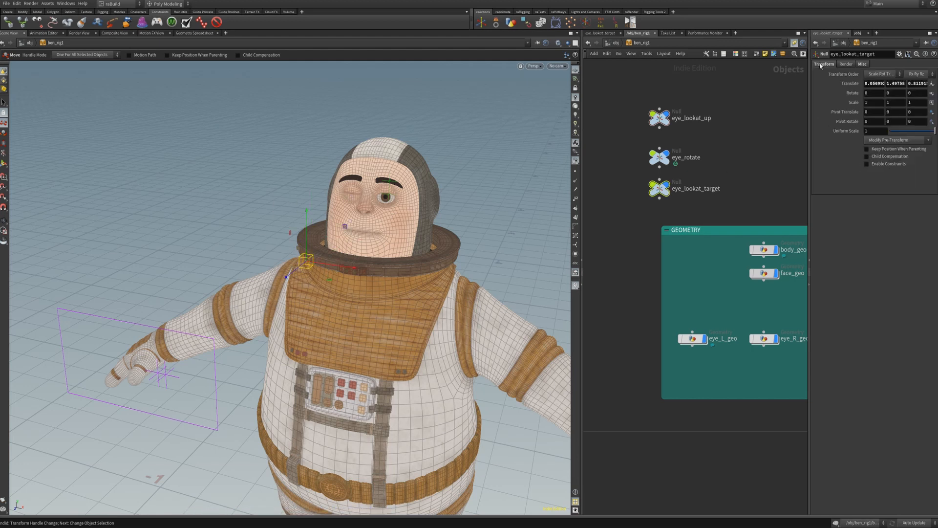
pyautogui.moveTo(307, 261); pyautogui.dragTo(410, 275)
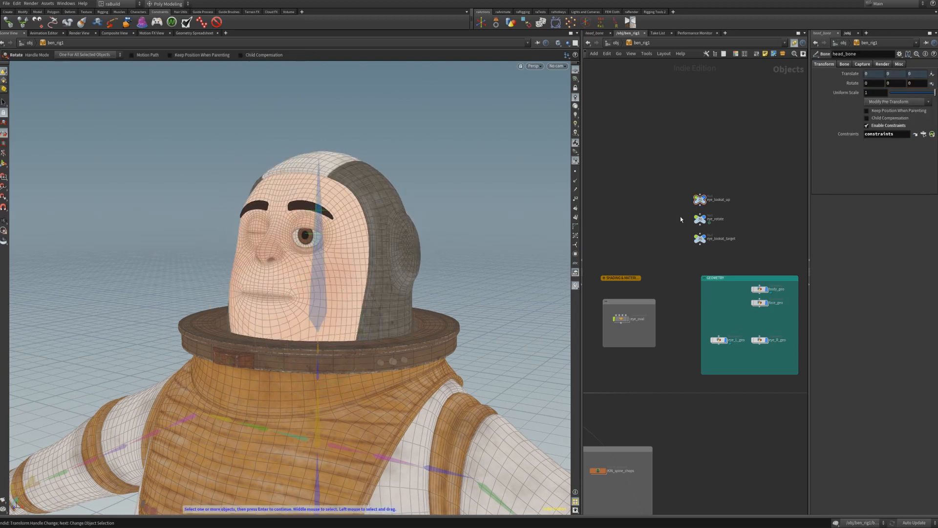
# Step: Wire eye_rotate and eye_lookat_up under head_bone, keeping their positions
pyautogui.click(698, 199)
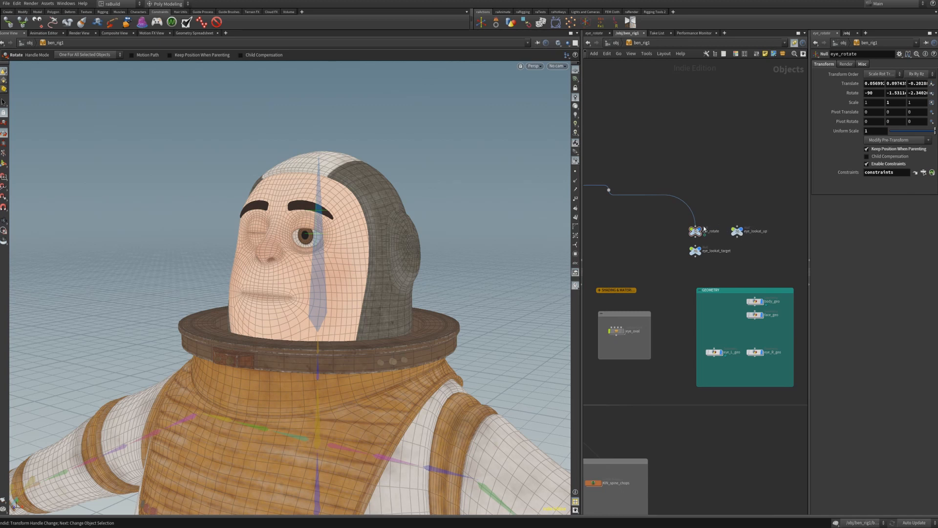
pyautogui.moveTo(608, 192)
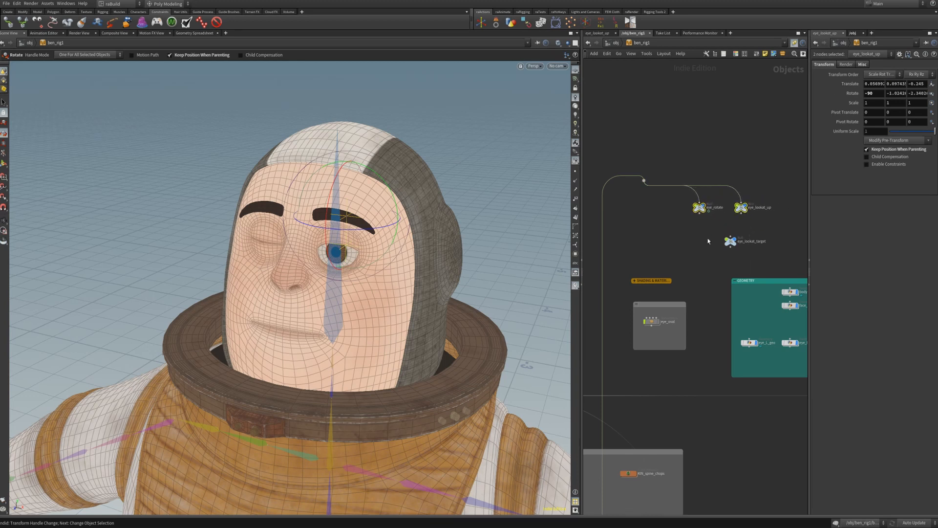
pyautogui.click(730, 242)
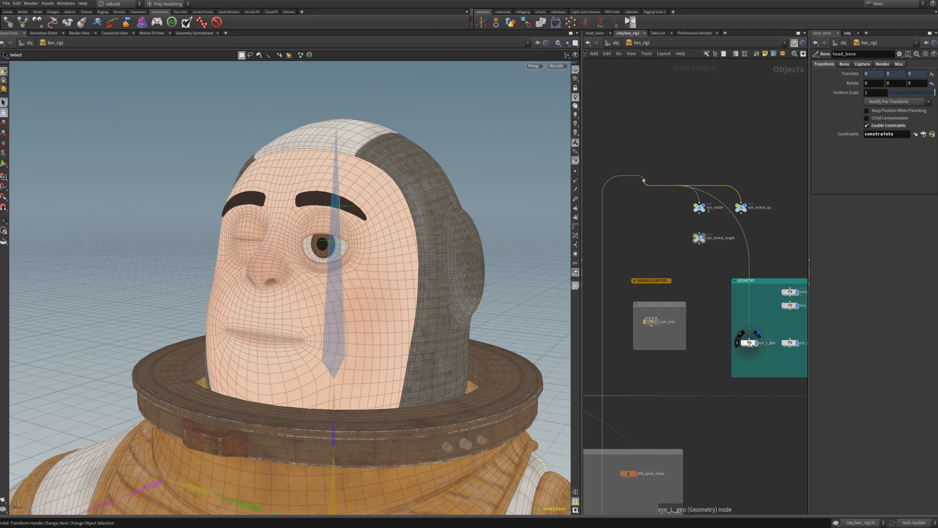
# Step: Connect eye_L_geo's input to eye_rotate's output, then select eye_L_geo
pyautogui.doubleClick(751, 342)
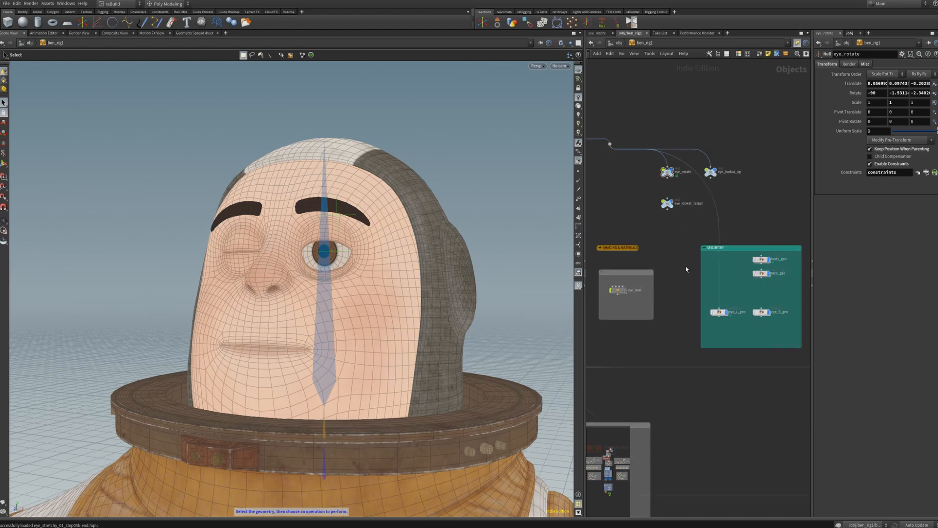
pyautogui.click(669, 171)
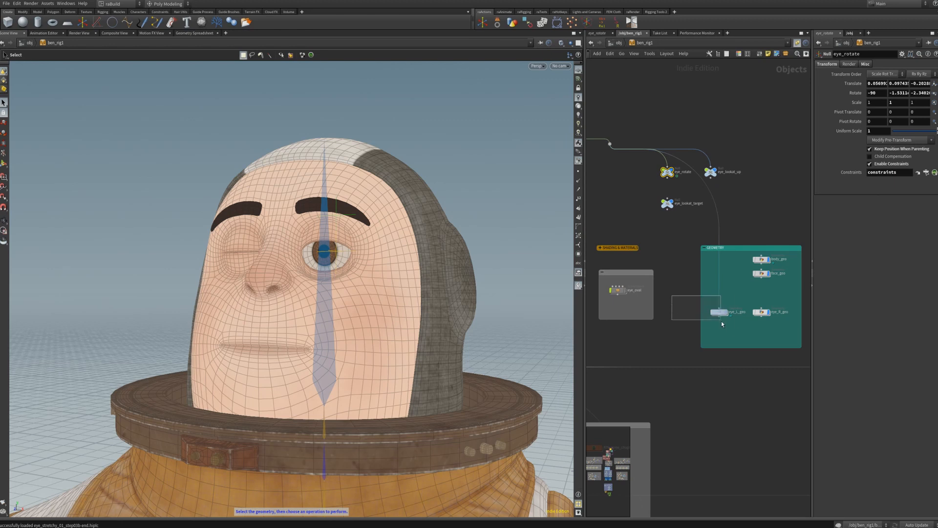
pyautogui.click(720, 311)
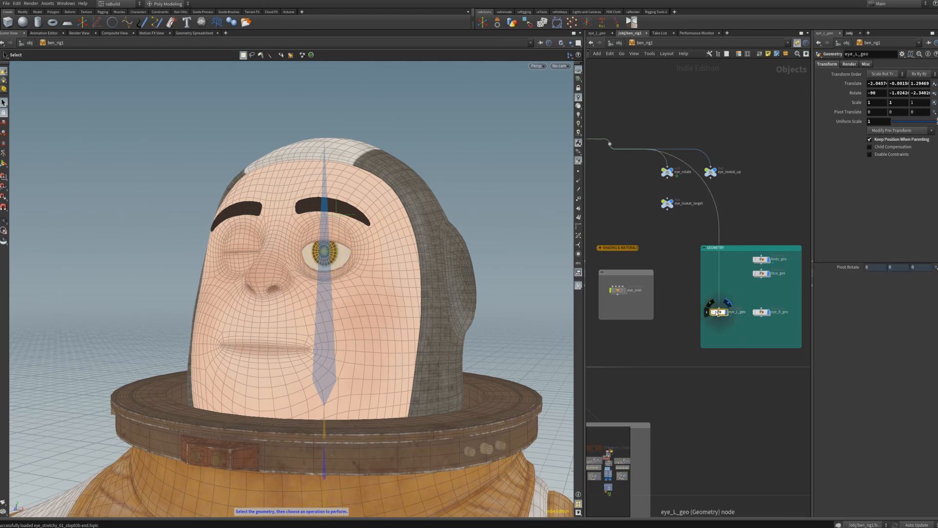
# Step: Inside eye_l_geo, enter a chop() expression referencing eye_rotate in place_and_rotate's Rotate field
pyautogui.doubleClick(720, 312)
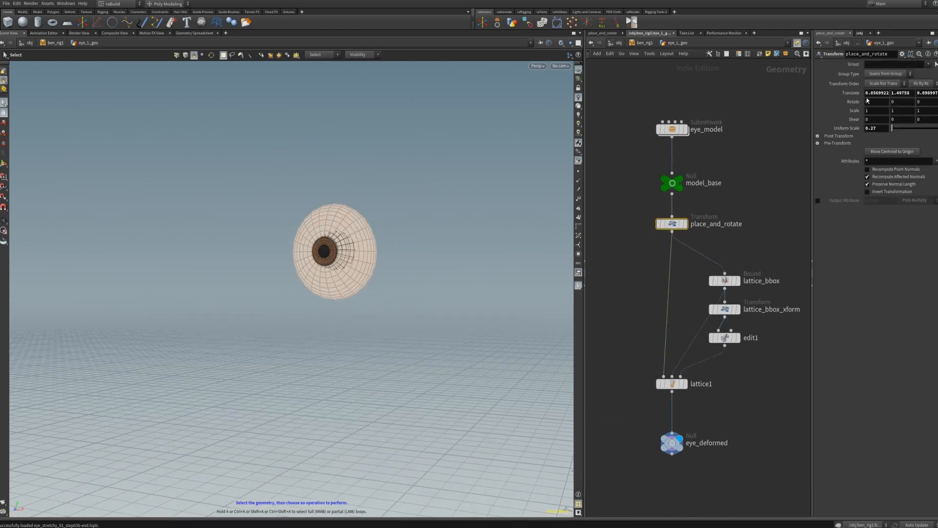
pyautogui.click(874, 101)
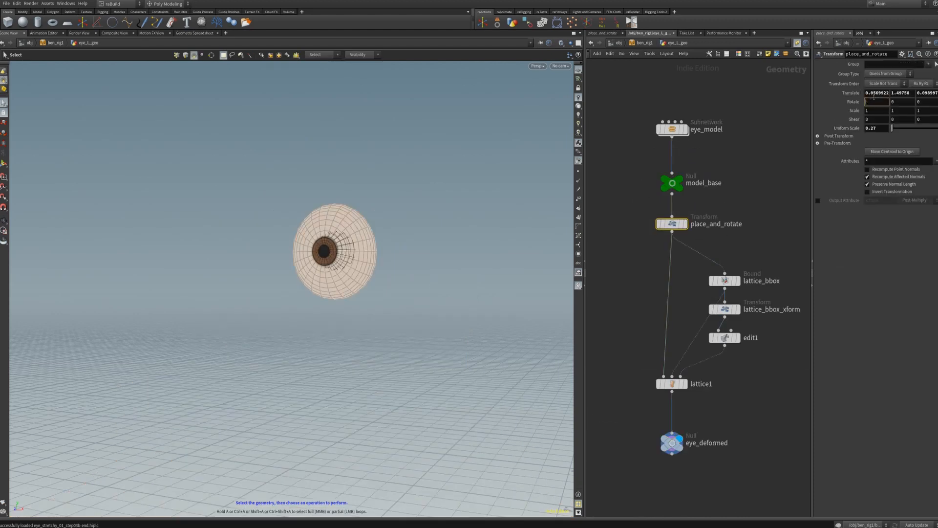
pyautogui.write('chop')
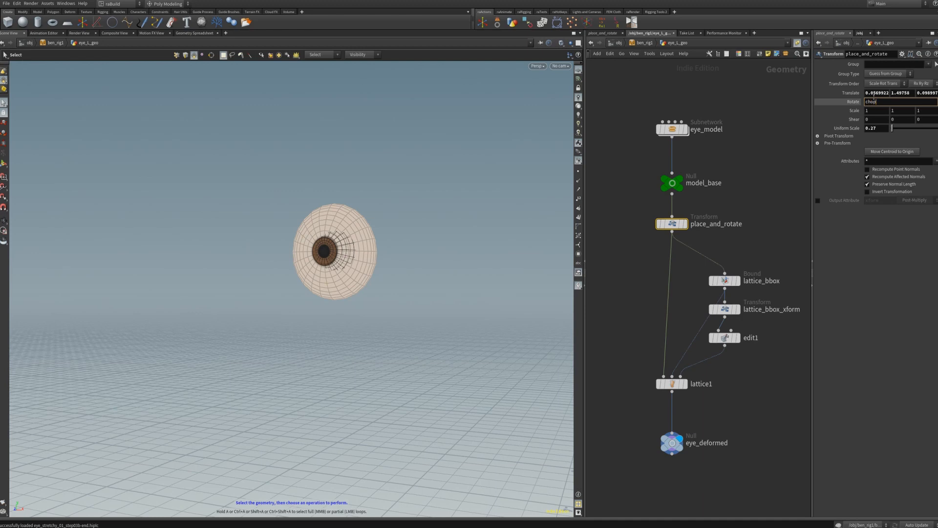
pyautogui.write('("../../')
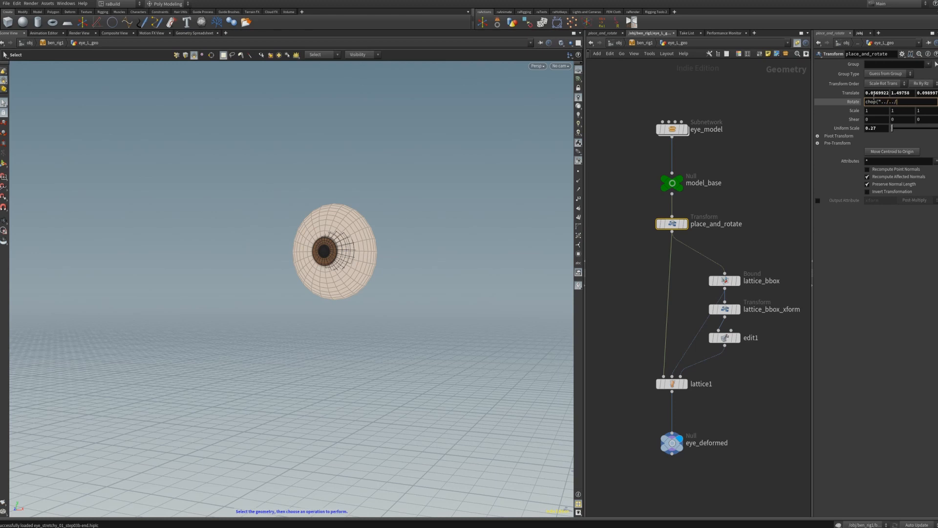
pyautogui.write('eye_r')
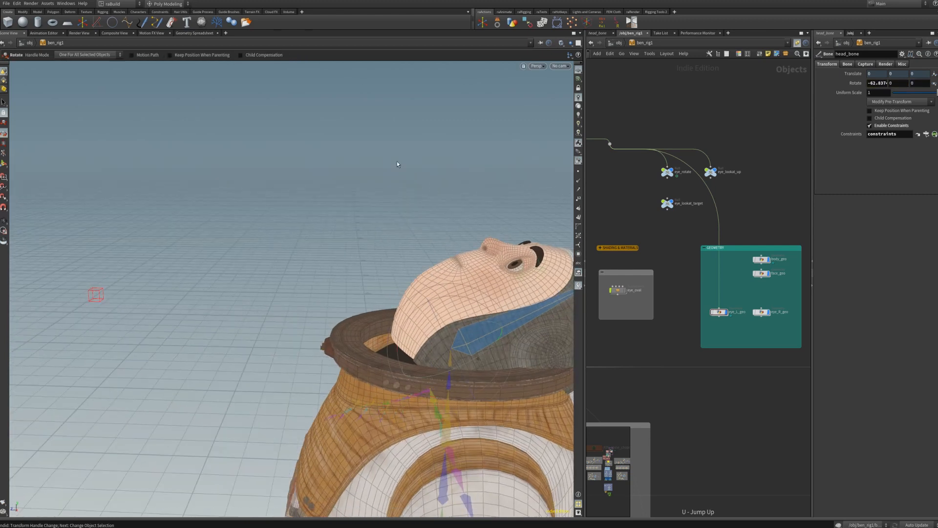
pyautogui.moveTo(275, 288)
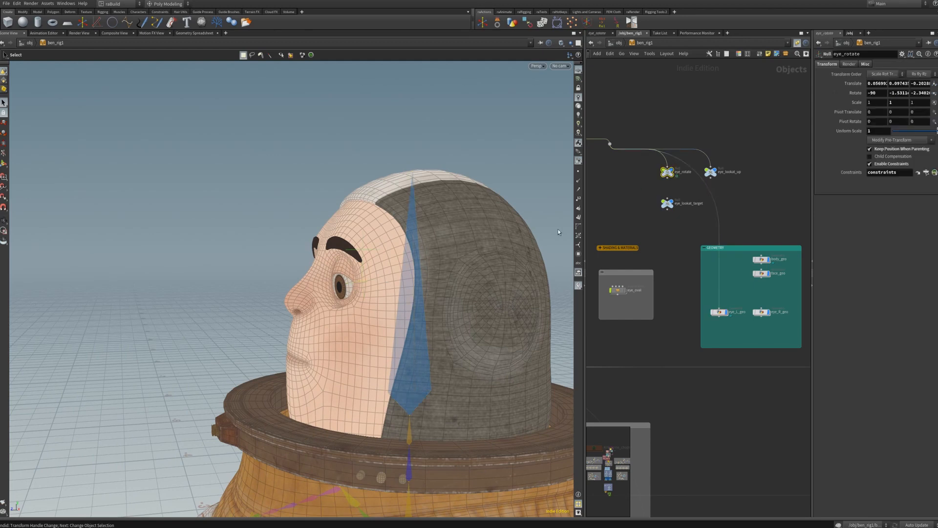
# Step: Return head_bone to its upright rest pose and reopen the eye_l_geo object
pyautogui.click(417, 296)
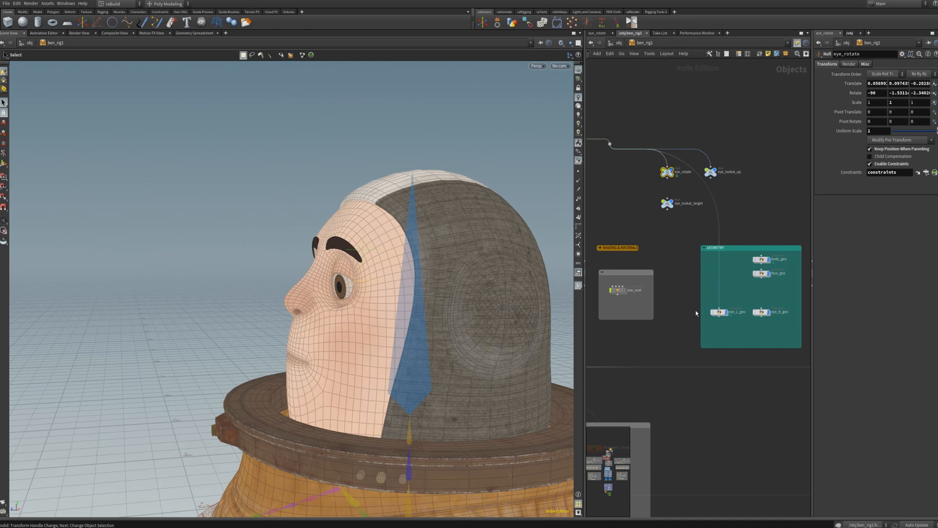
pyautogui.moveTo(650, 312)
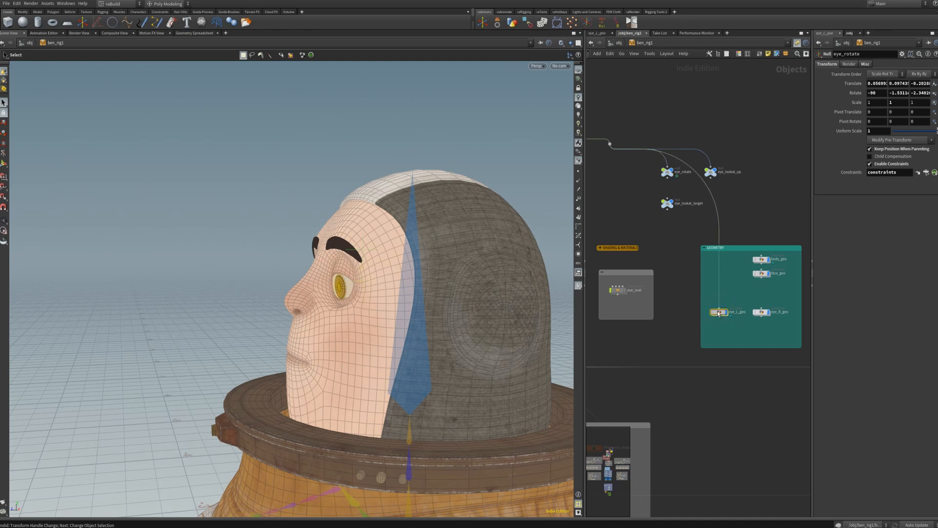
pyautogui.doubleClick(720, 311)
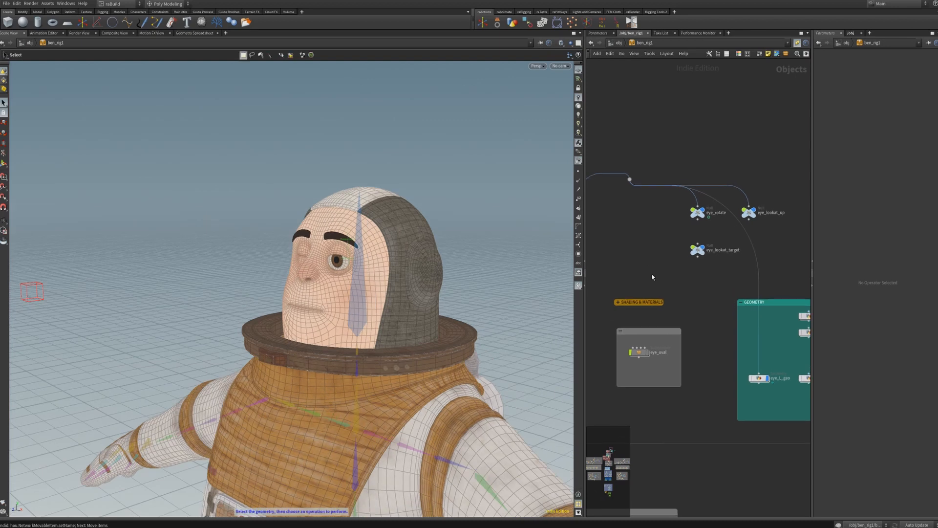
# Step: Add an eye_rotate_head_pos null with Keep Position When Parenting, placed beside eye_rotate
pyautogui.click(654, 274)
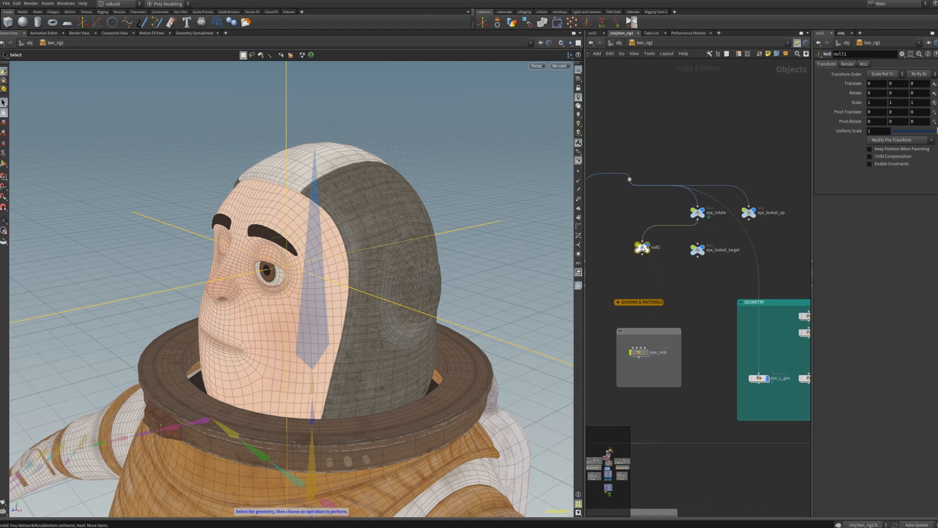
pyautogui.doubleClick(644, 248)
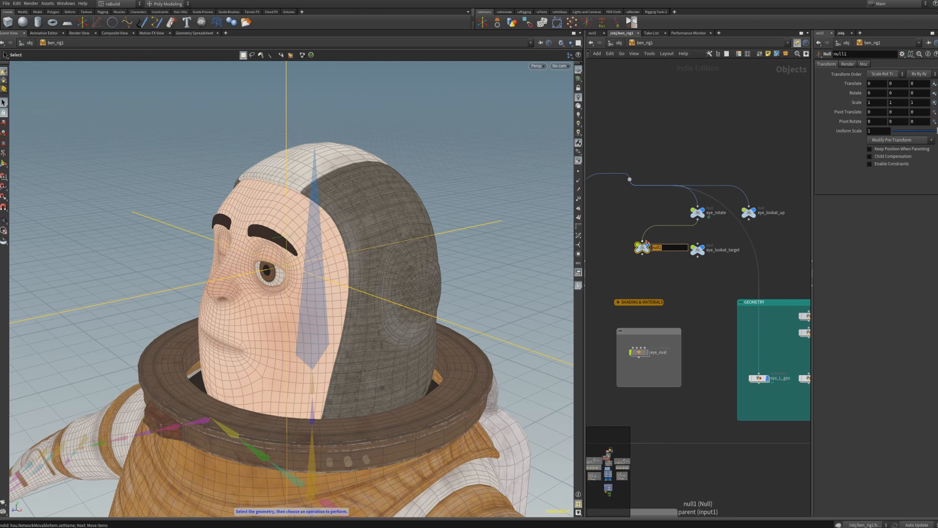
pyautogui.write('eye_rotate_head_pos')
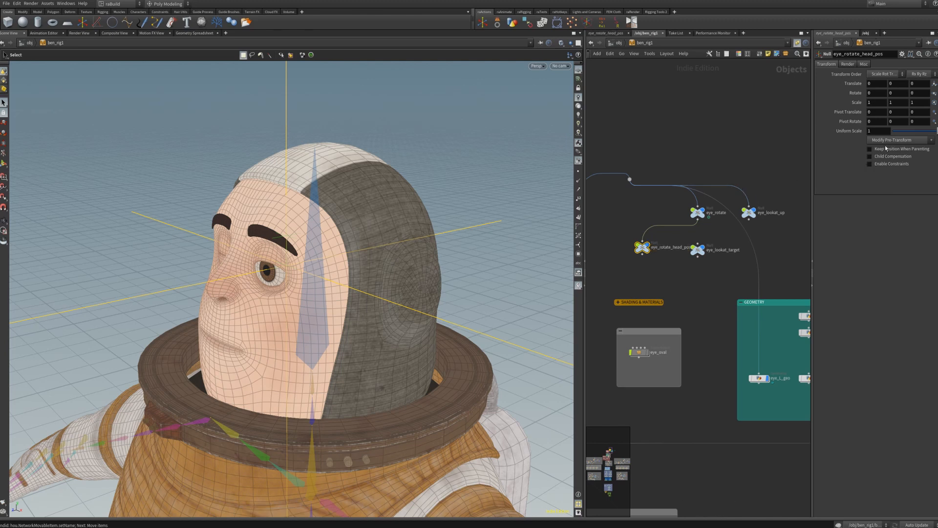
pyautogui.click(870, 148)
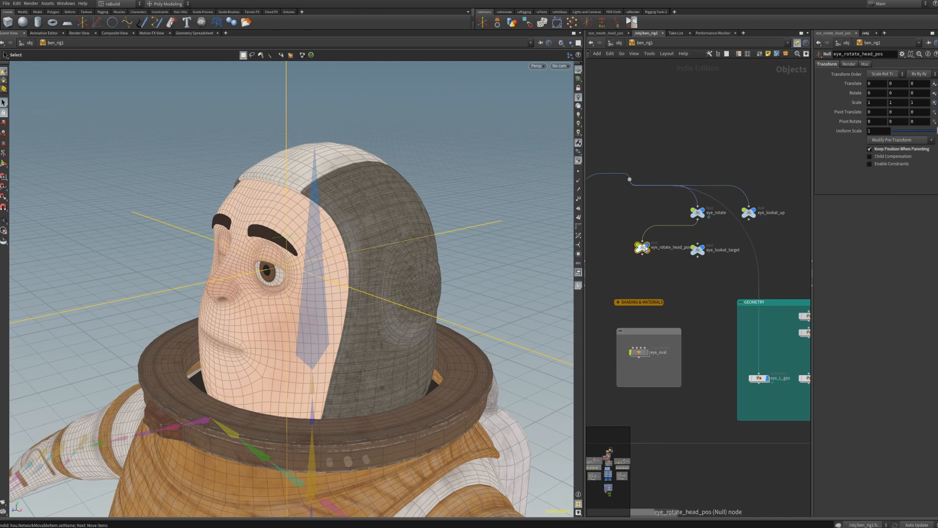
pyautogui.moveTo(643, 247); pyautogui.dragTo(622, 222)
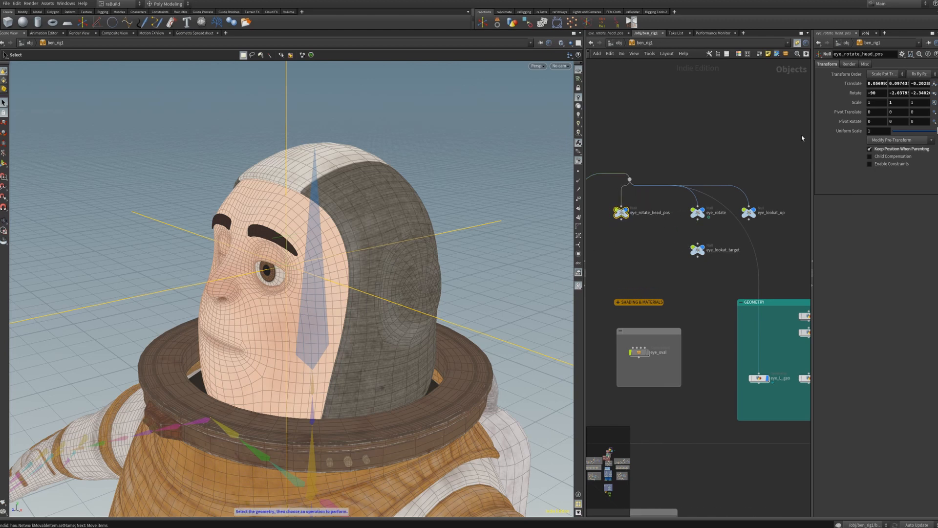
pyautogui.click(864, 64)
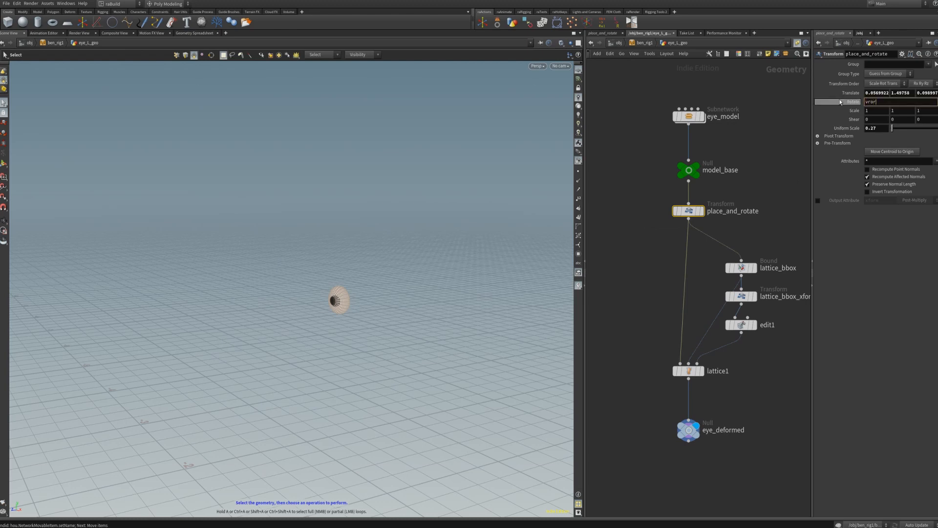
# Step: Complete the vrorigin() expression on eye_rotate_head_pos in place_and_rotate's Rotate field and confirm it
pyautogui.write('igin("../../eye_rotate_l')
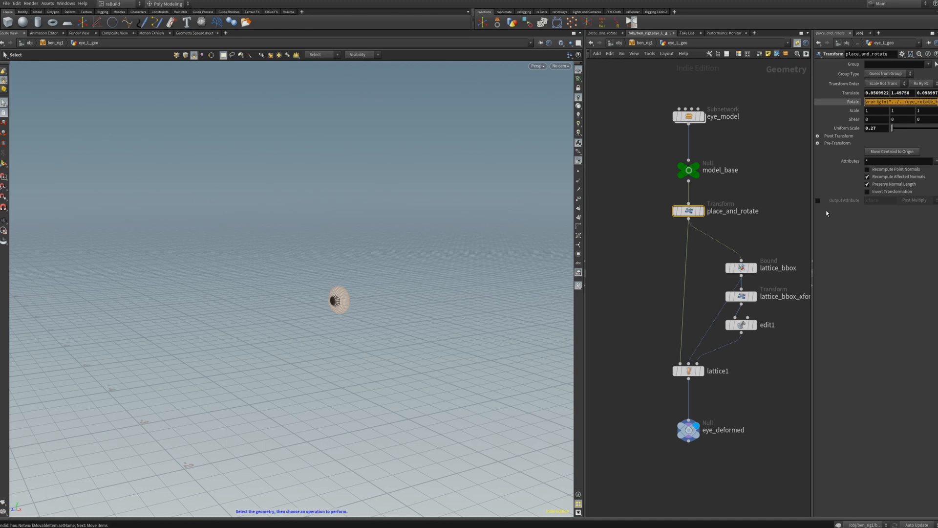
pyautogui.click(901, 101)
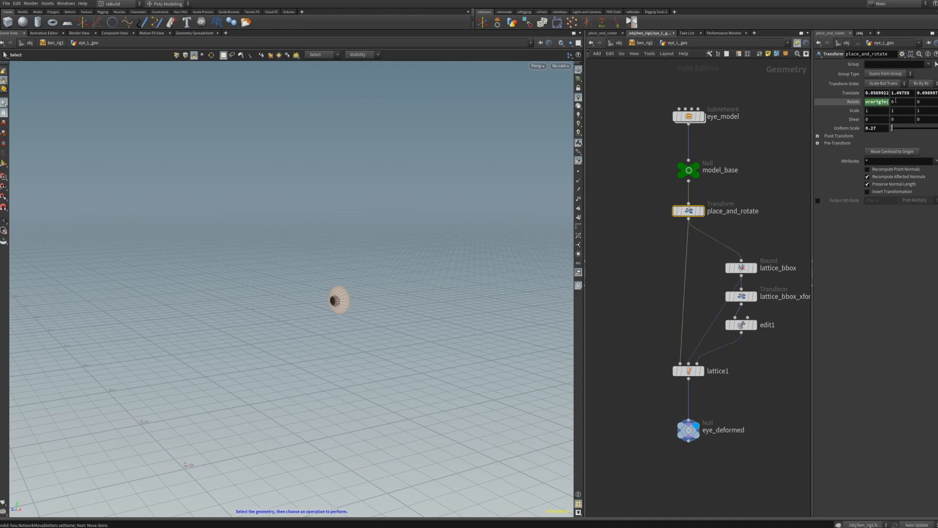
pyautogui.click(876, 101)
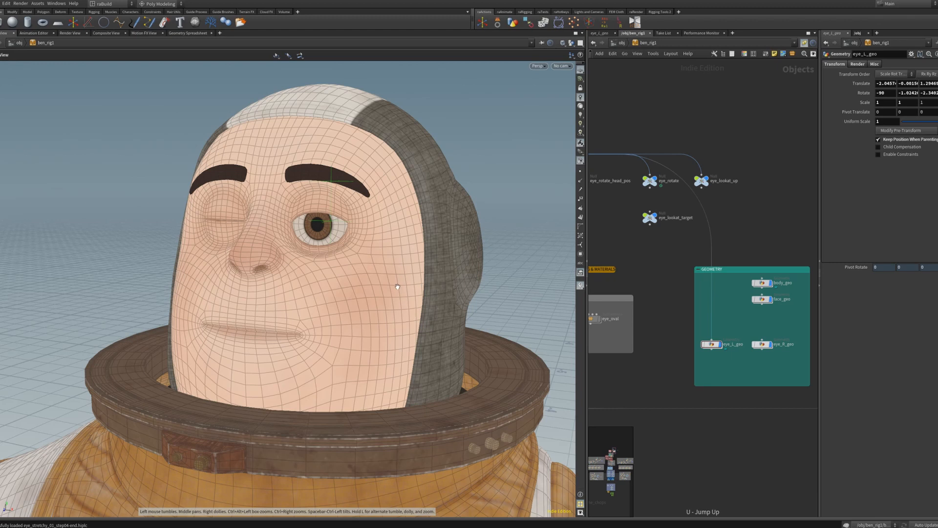
pyautogui.moveTo(299, 230)
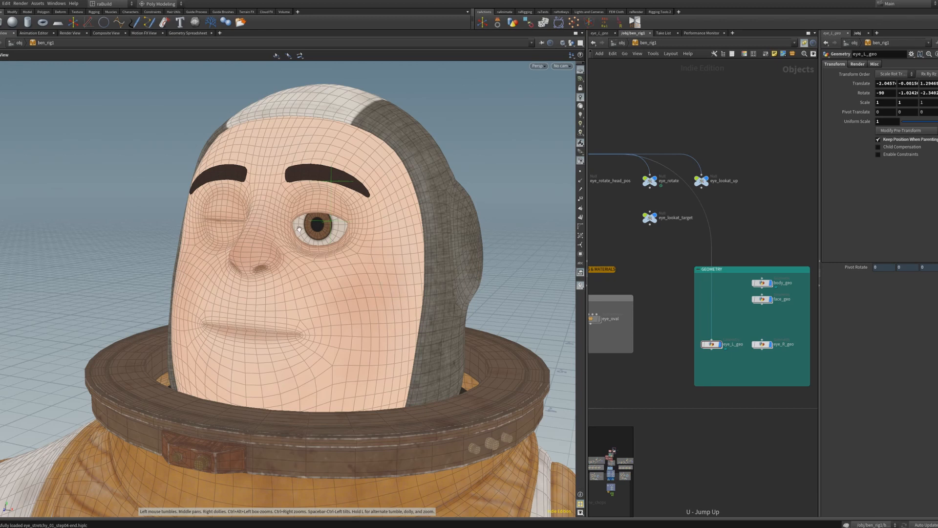
pyautogui.moveTo(474, 317)
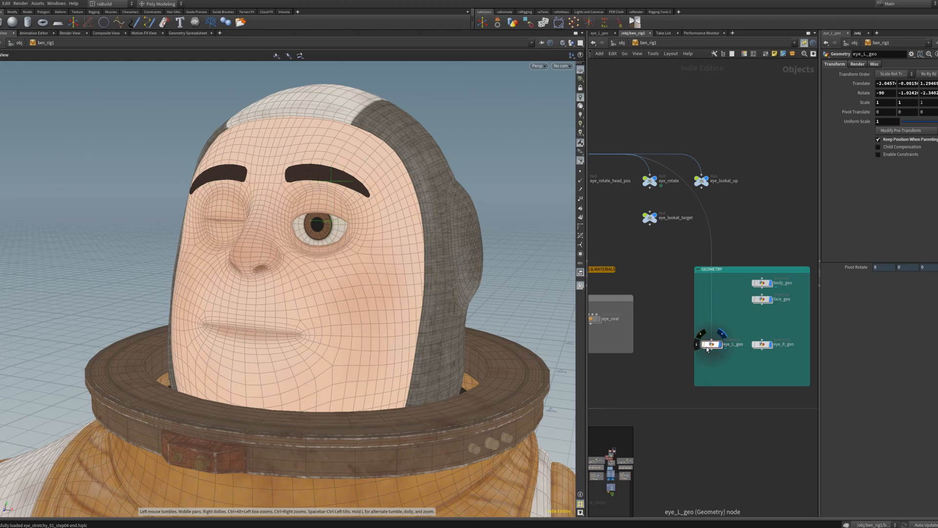
pyautogui.moveTo(710, 349)
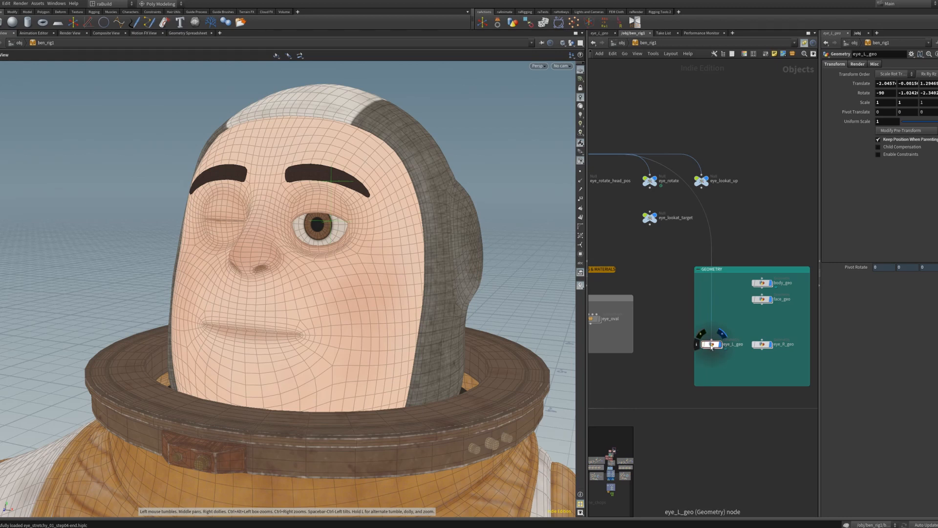
# Step: At /obj, select eye_l_geo to check the seated eye, then select face_geo
pyautogui.doubleClick(712, 344)
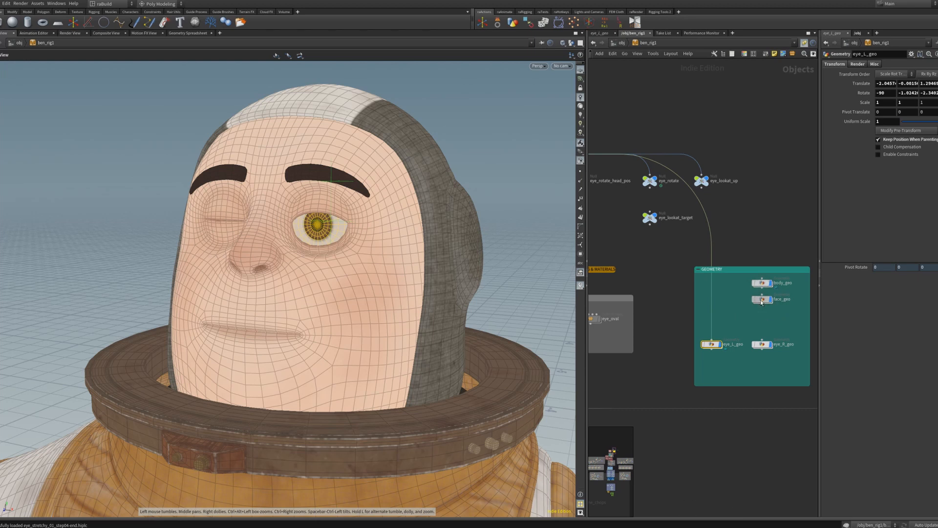
pyautogui.click(762, 299)
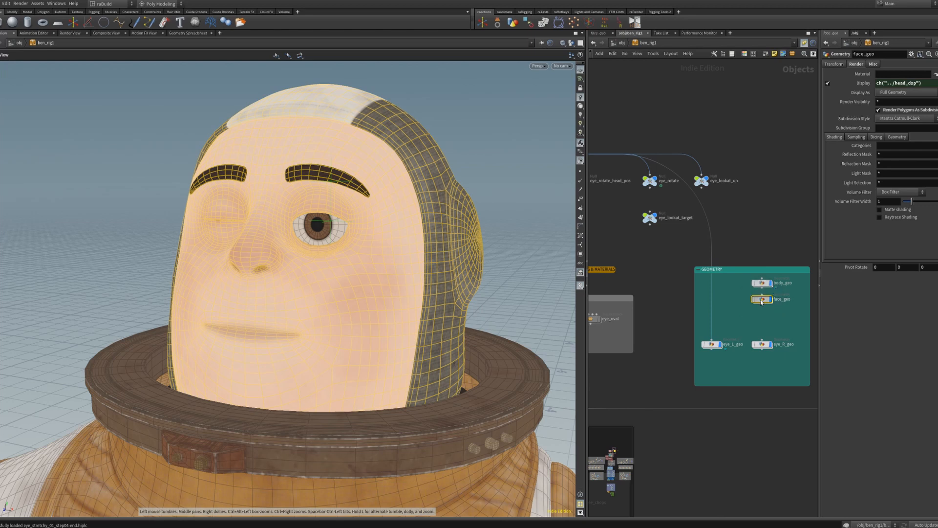
# Step: Open face_geo's head subnetwork and drag bend_LR's Bend value to tilt the head sideways
pyautogui.doubleClick(771, 299)
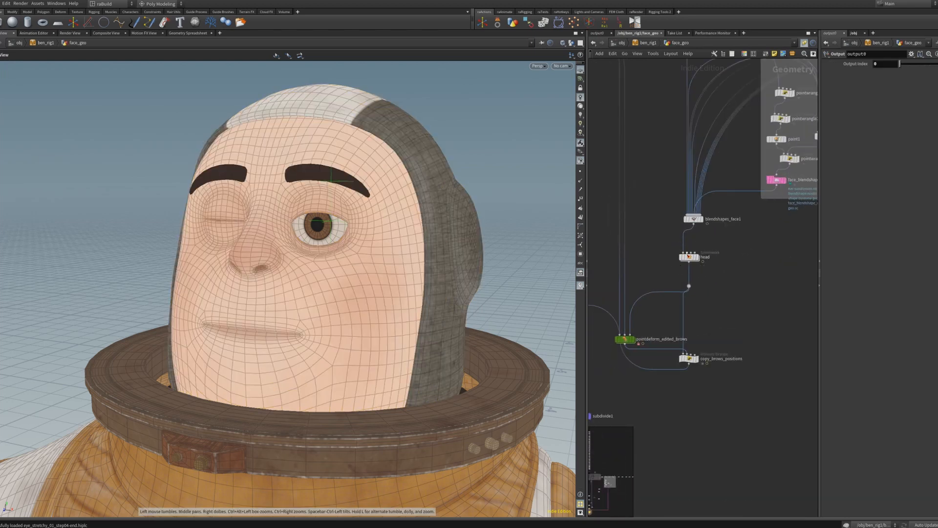
pyautogui.doubleClick(691, 257)
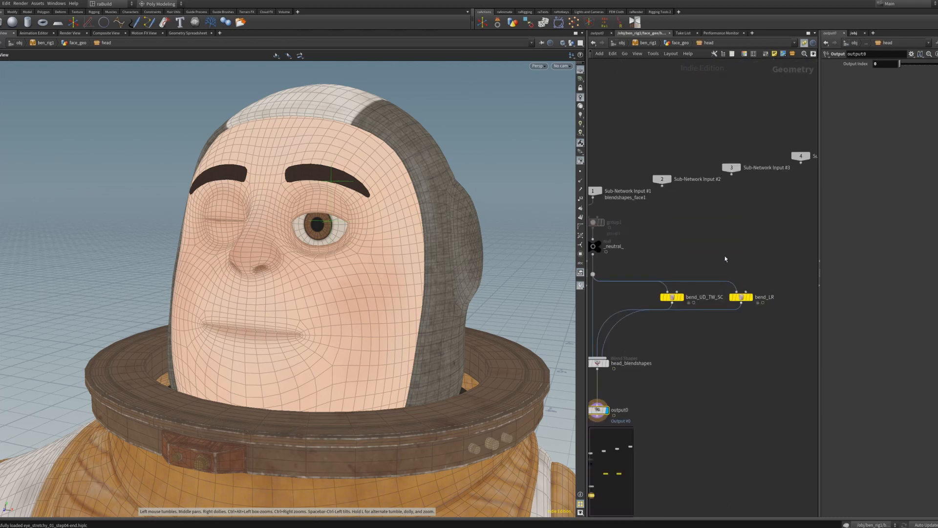
pyautogui.click(746, 296)
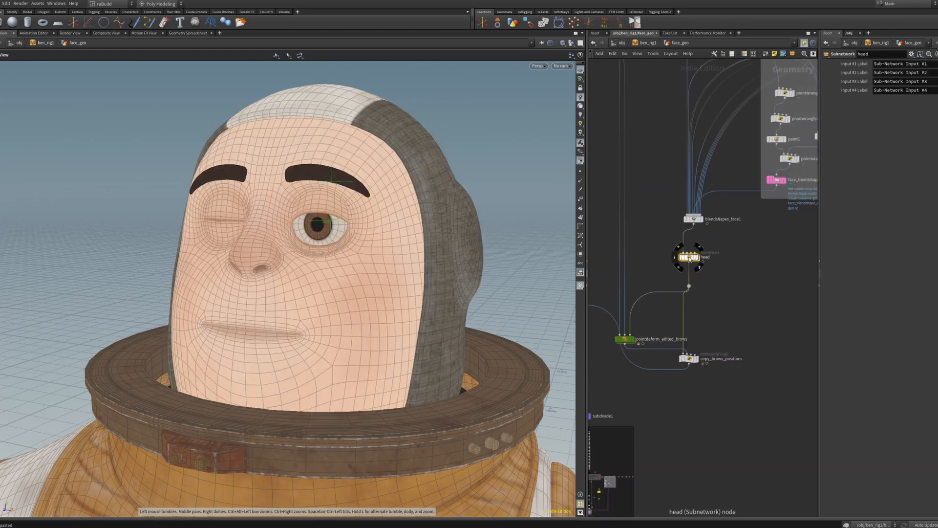
pyautogui.doubleClick(689, 257)
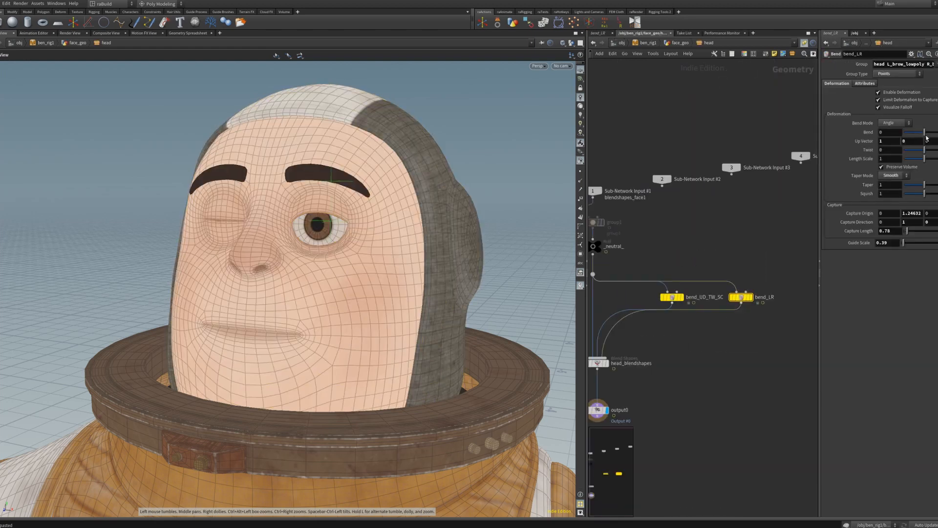
pyautogui.moveTo(922, 132); pyautogui.dragTo(910, 132)
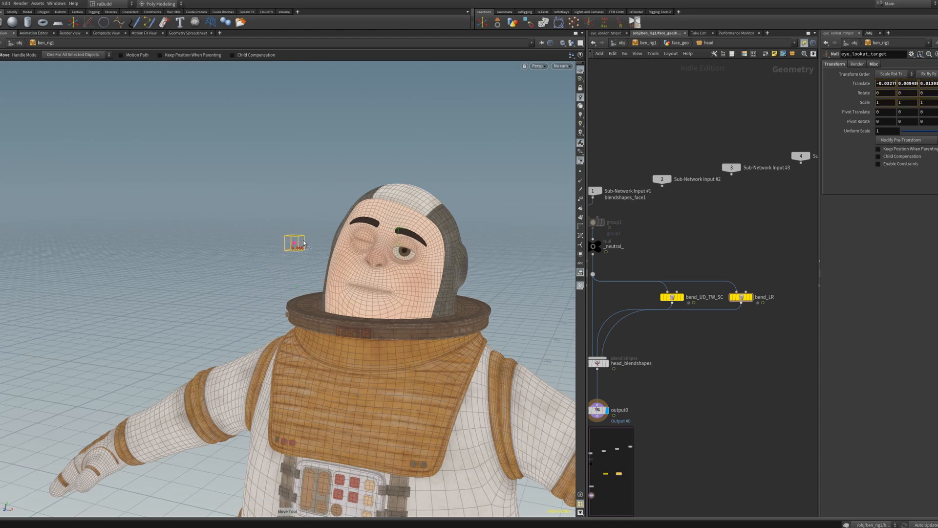
# Step: Move eye_lookat_target closer to the bent head to confirm the left eye tracks it
pyautogui.moveTo(296, 243); pyautogui.dragTo(267, 232)
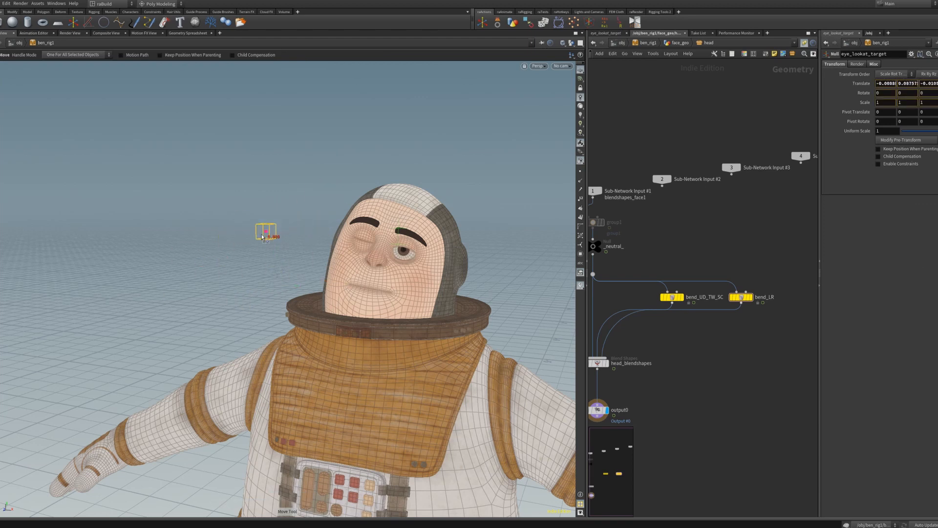
pyautogui.moveTo(266, 232); pyautogui.dragTo(262, 252)
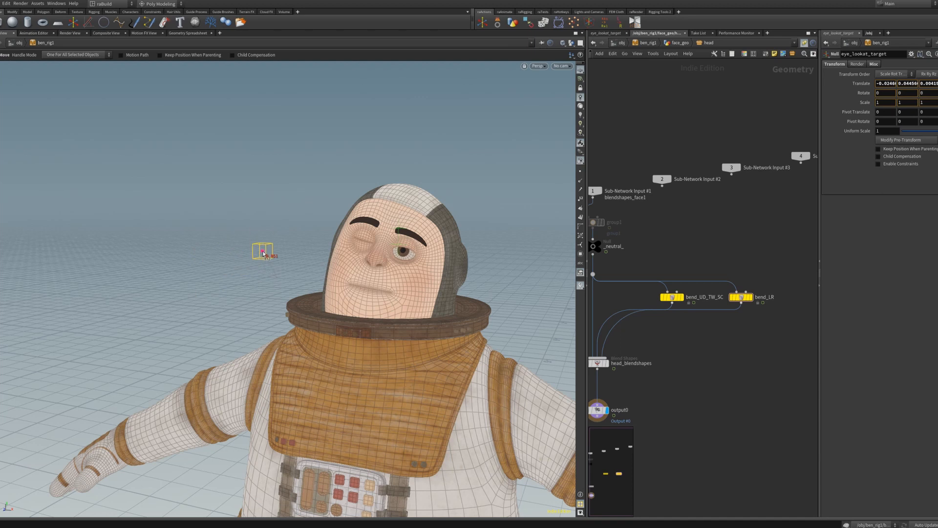